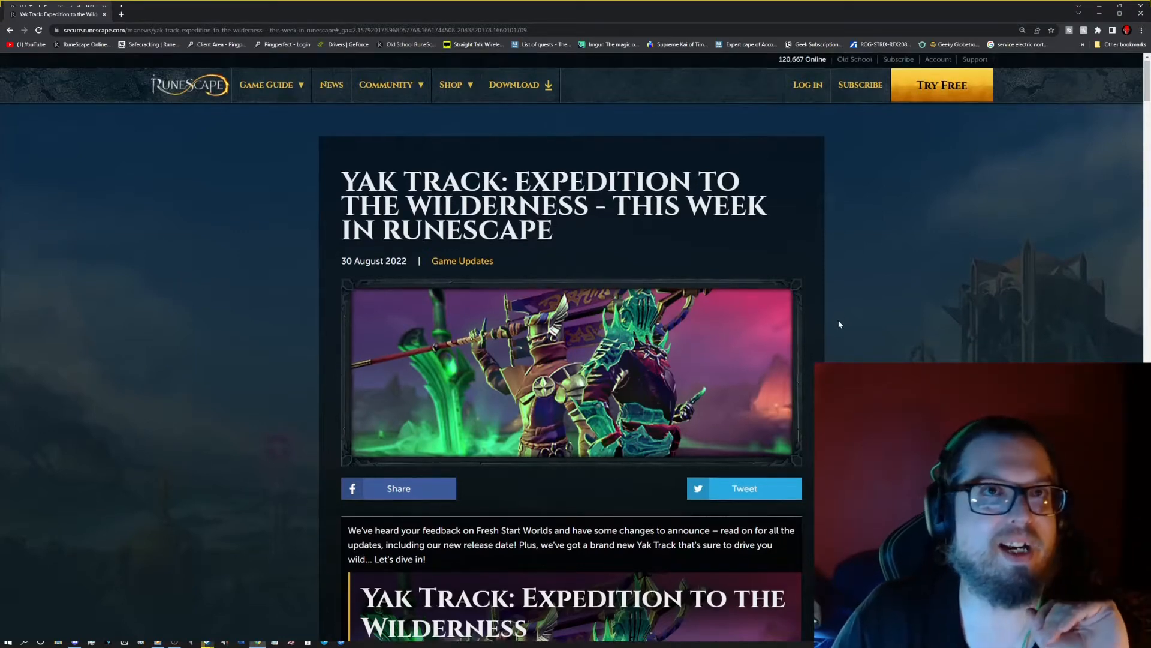
scroll(down, 3)
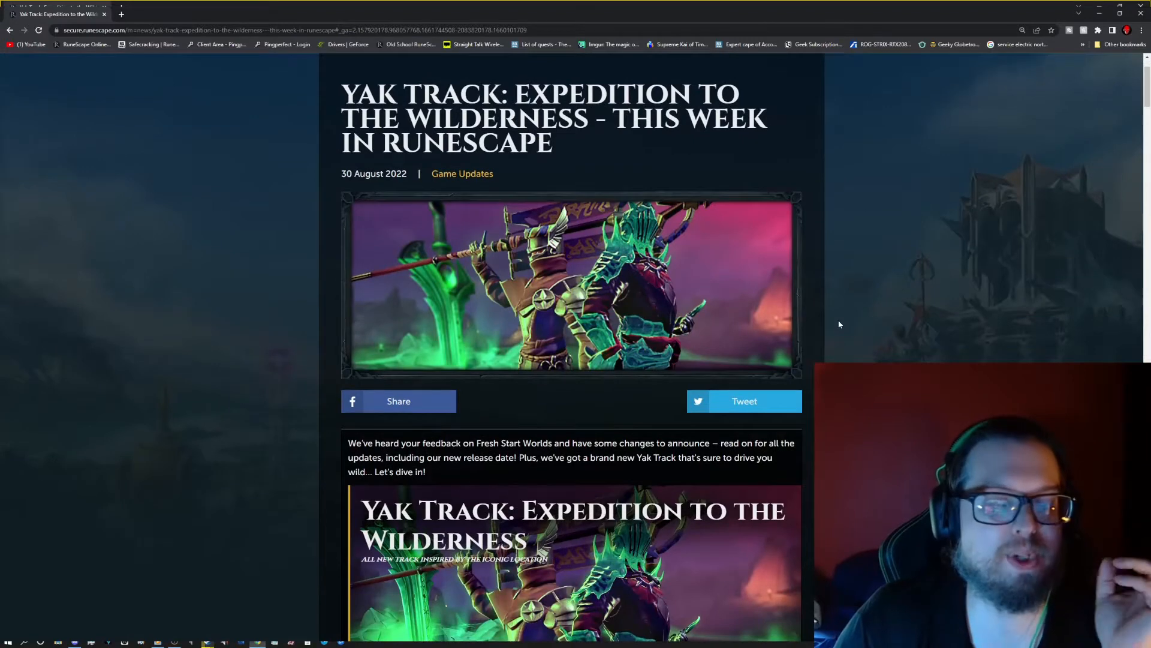
scroll(down, 3)
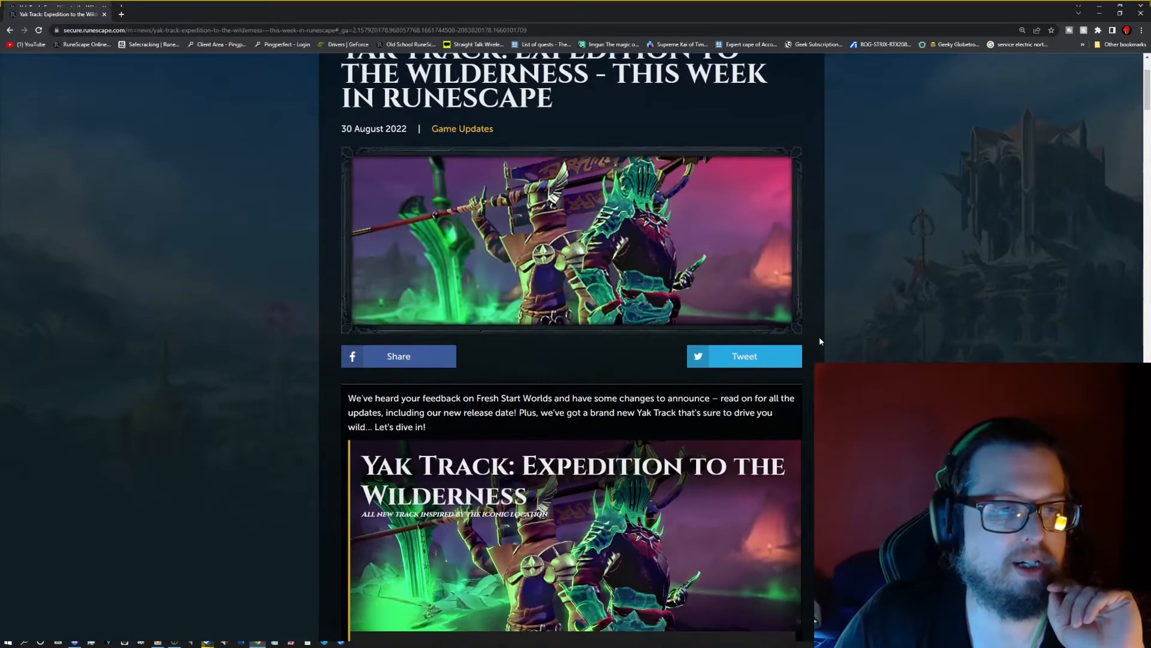
scroll(down, 3)
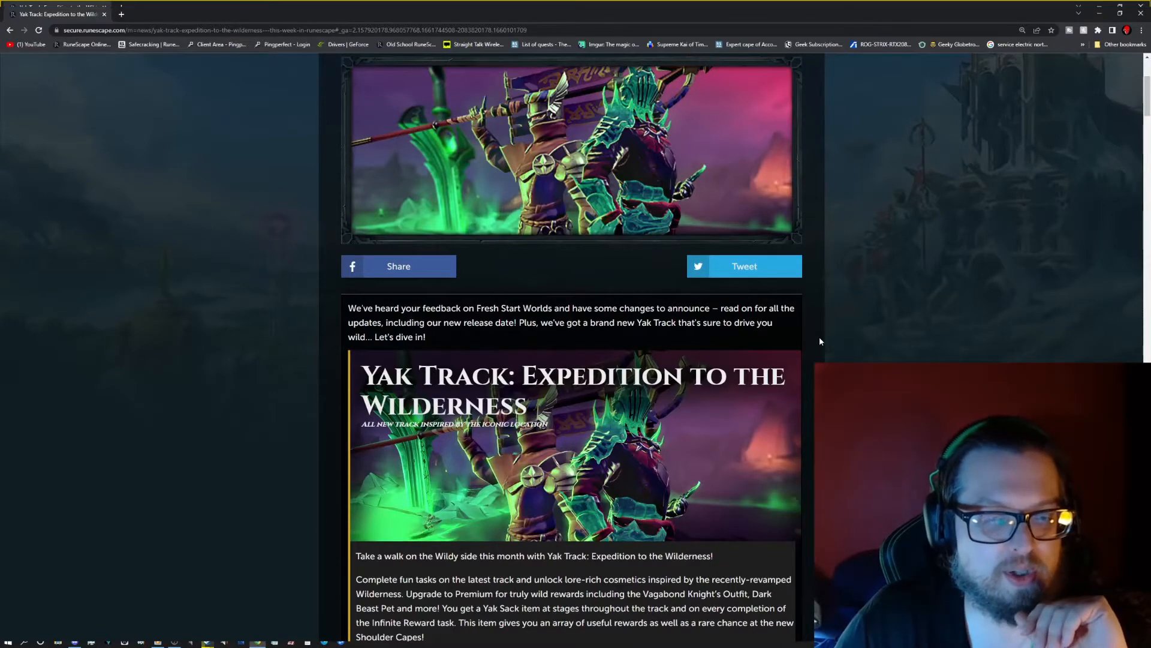
scroll(down, 3)
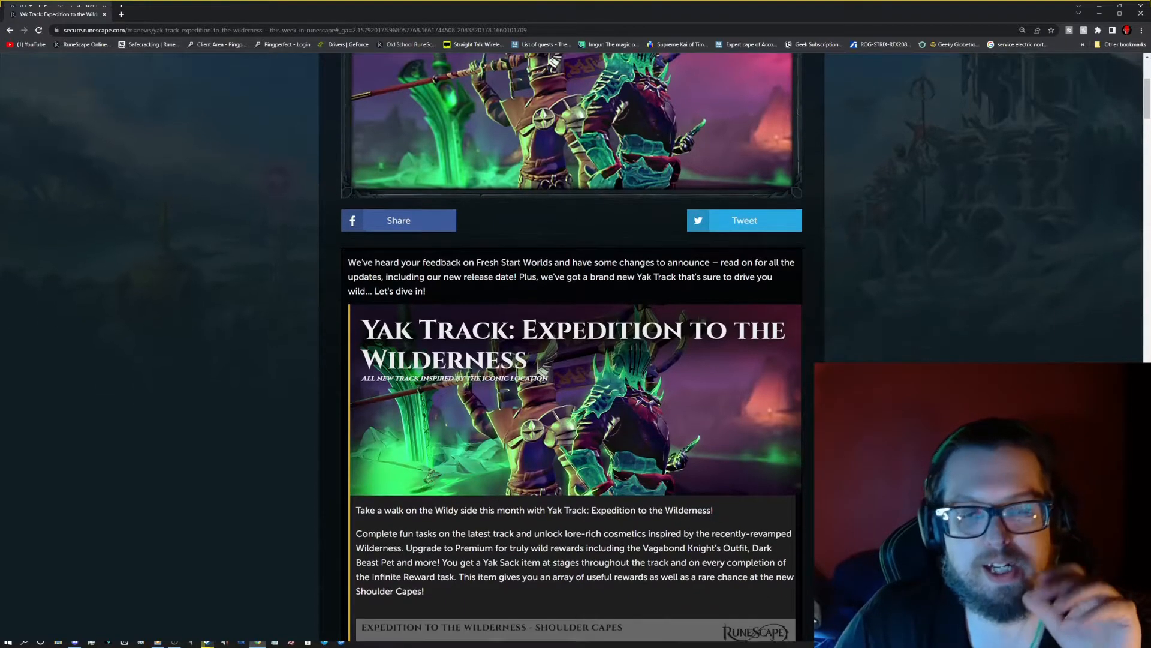
scroll(down, 3)
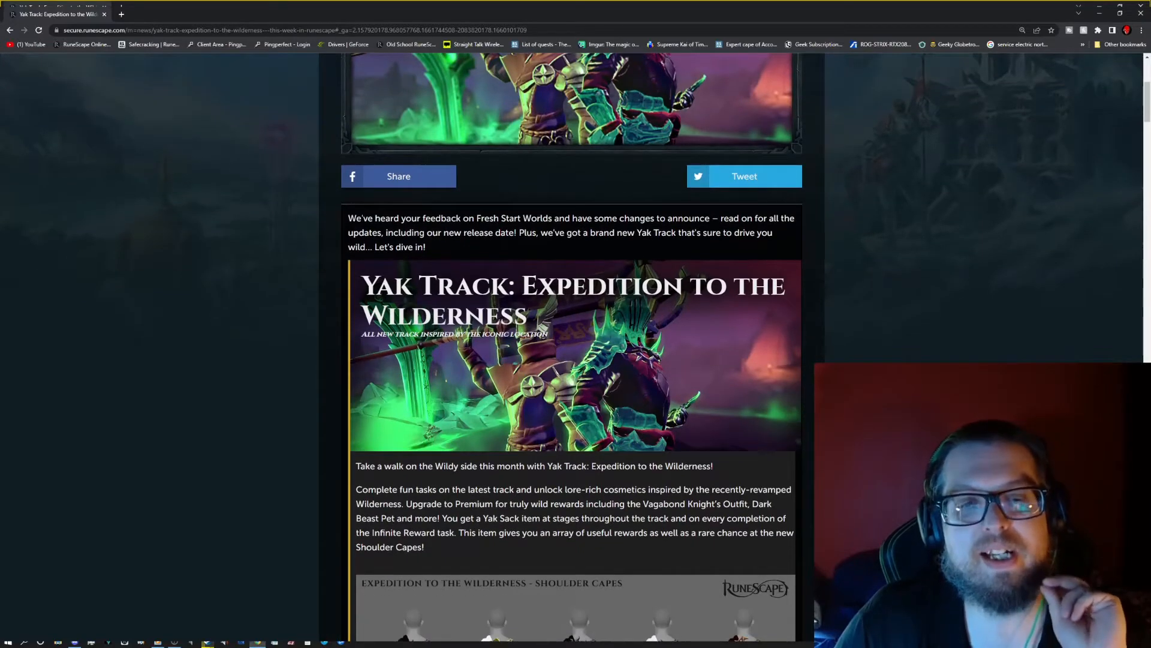
scroll(down, 3)
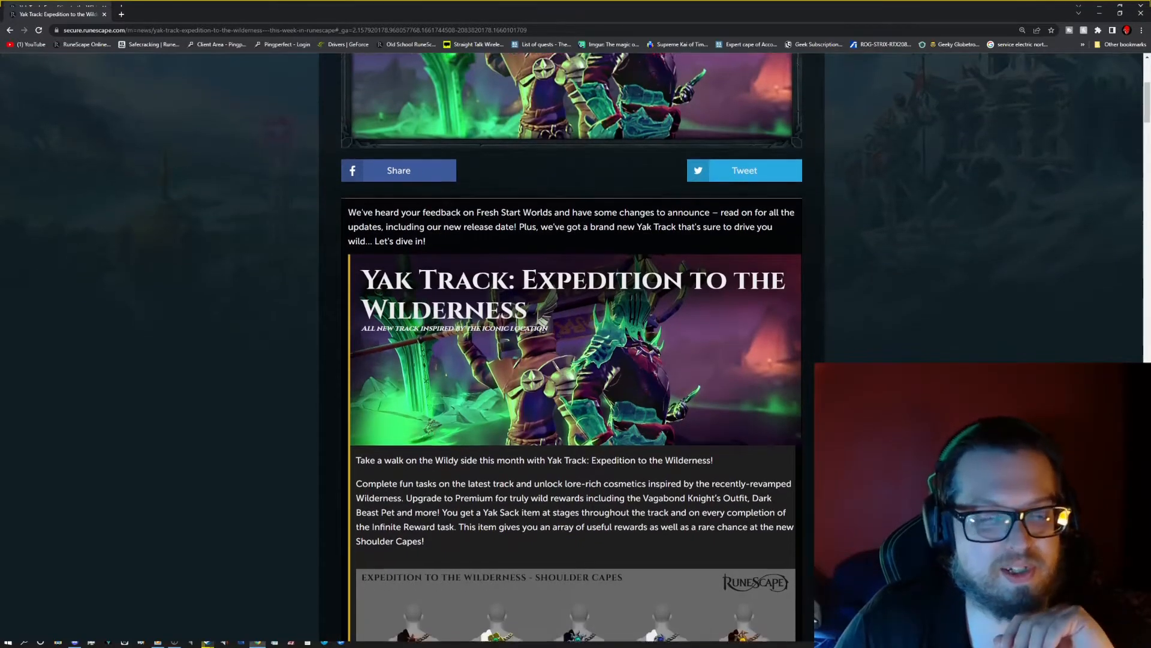
scroll(down, 3)
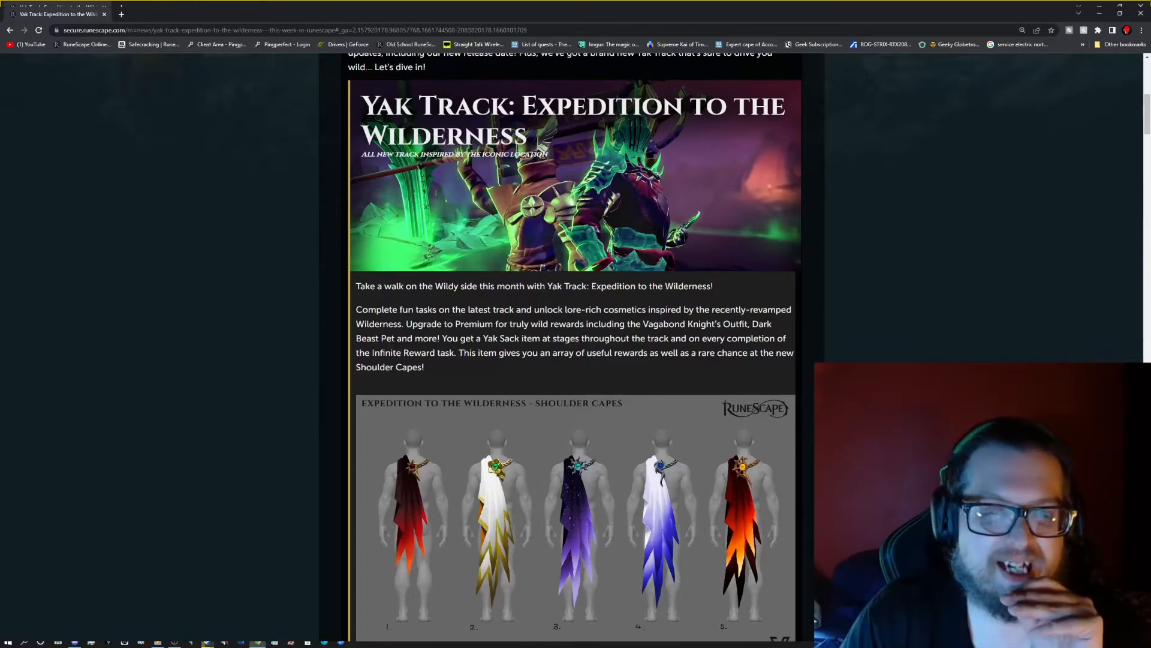
scroll(down, 3)
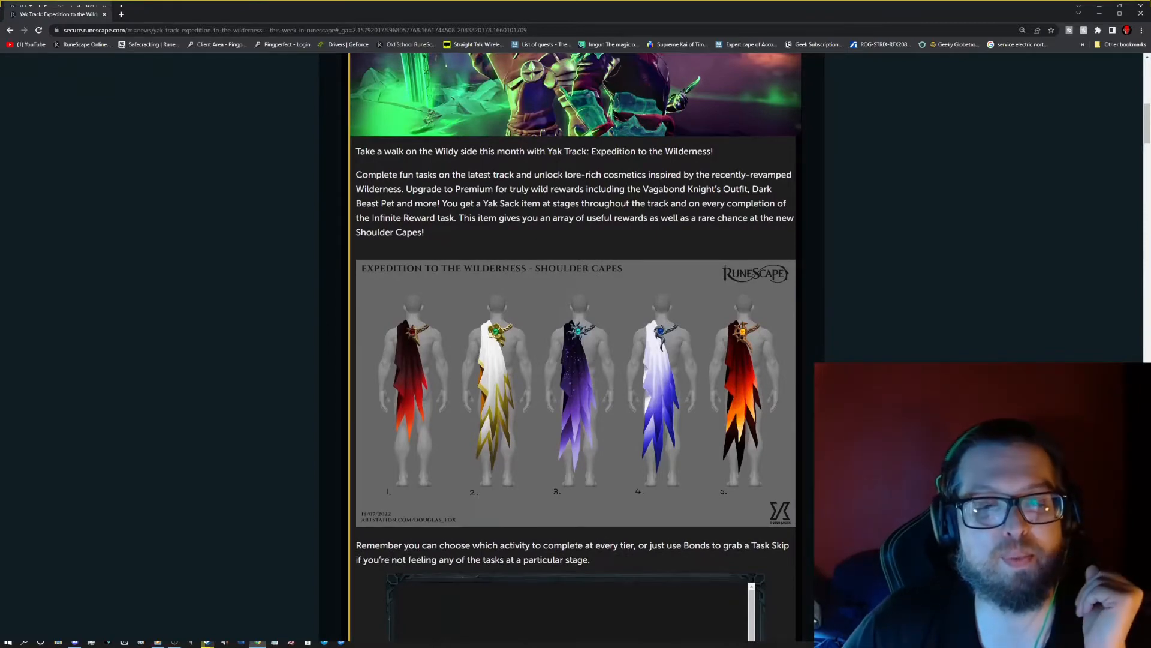
scroll(down, 3)
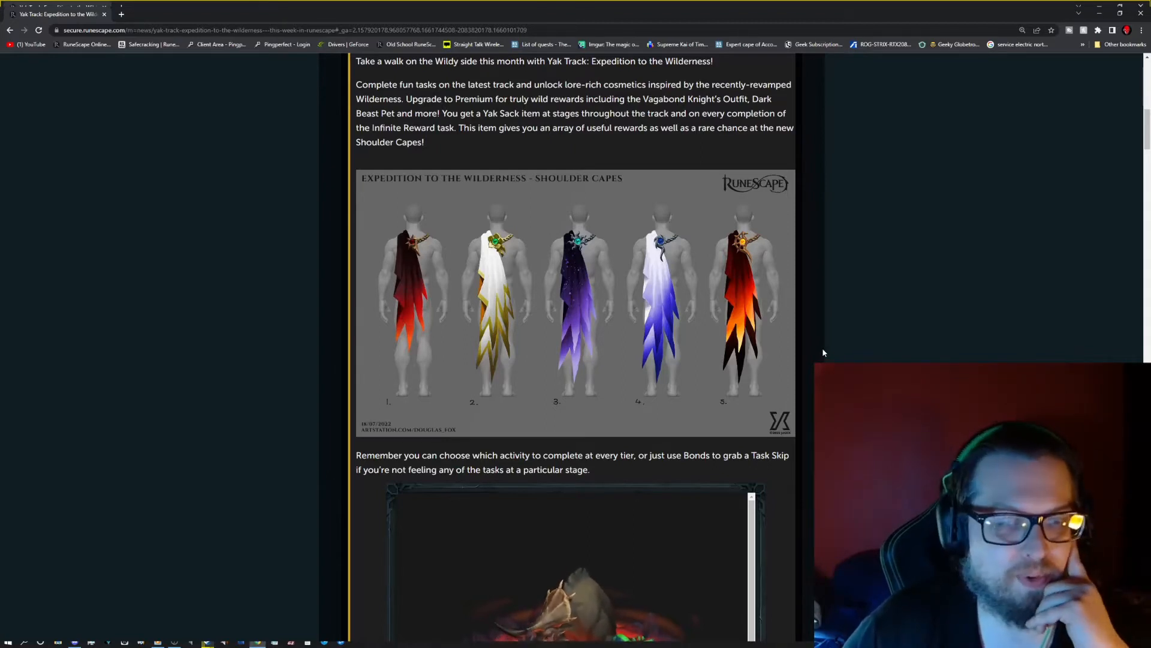
scroll(down, 3)
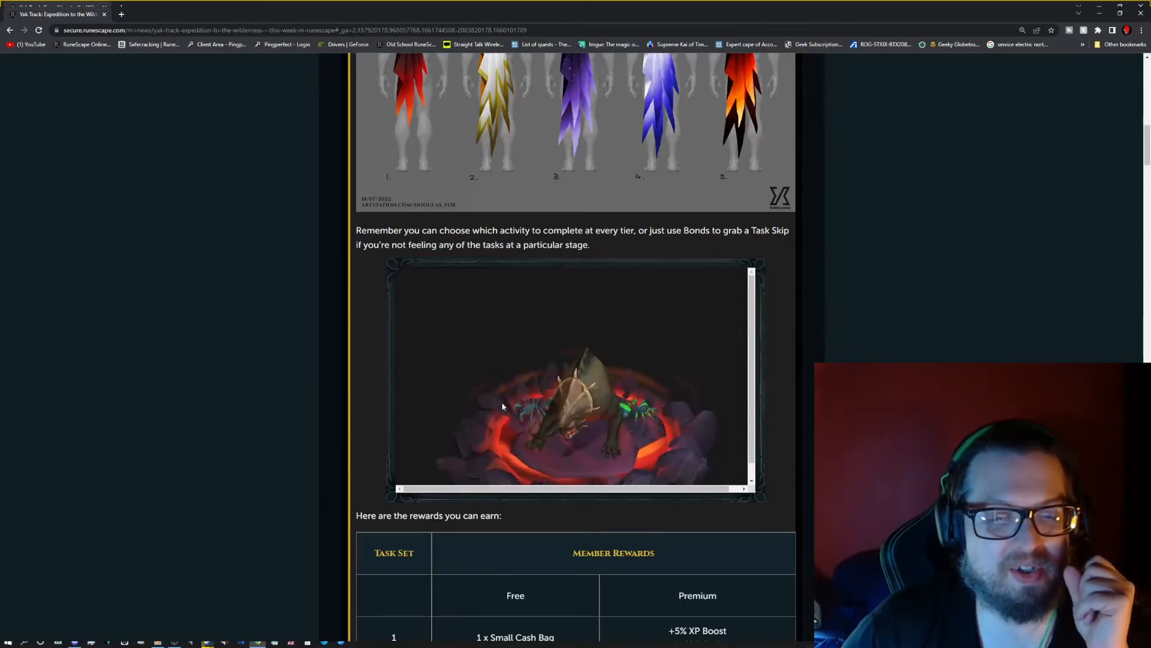
scroll(down, 3)
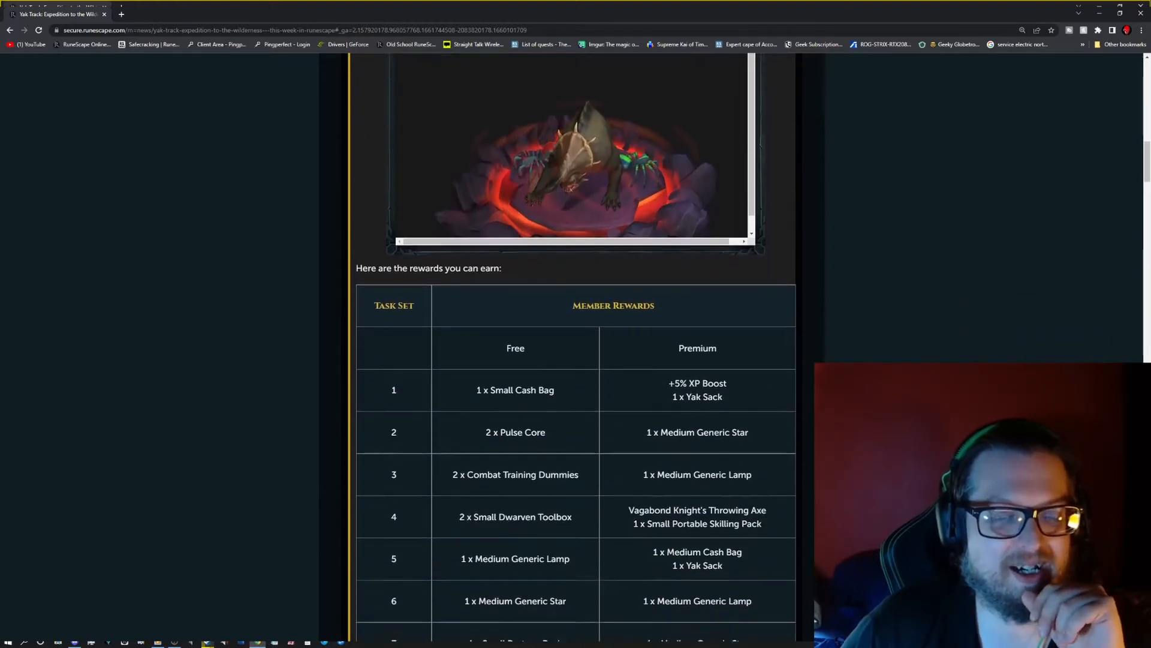
scroll(down, 3)
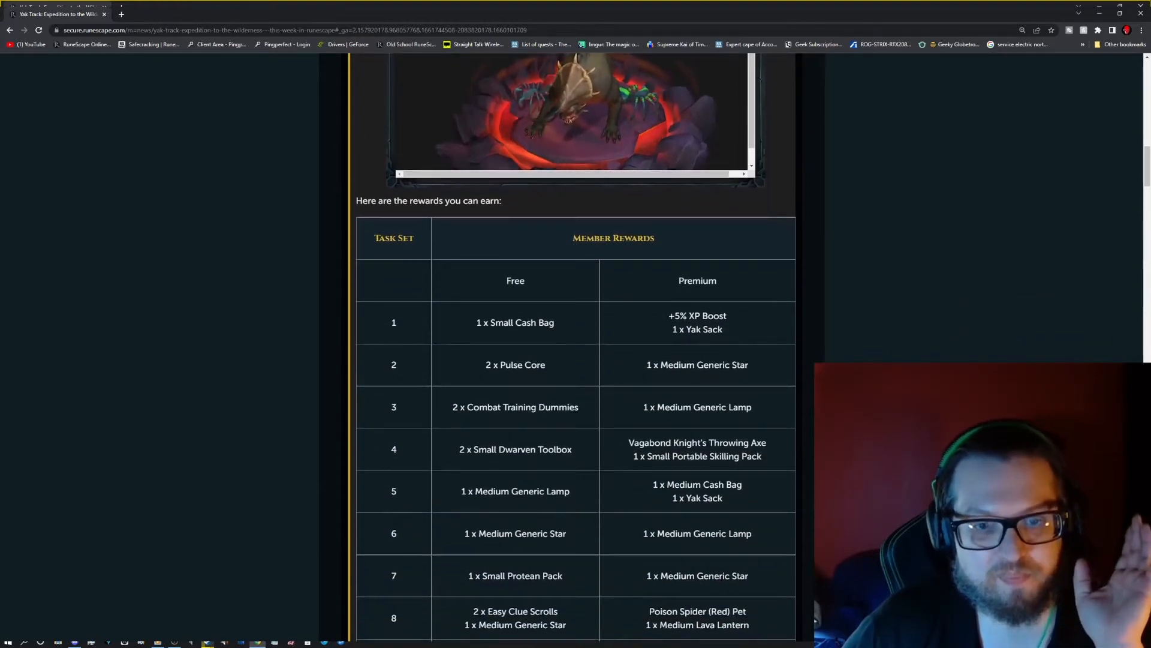
scroll(down, 3)
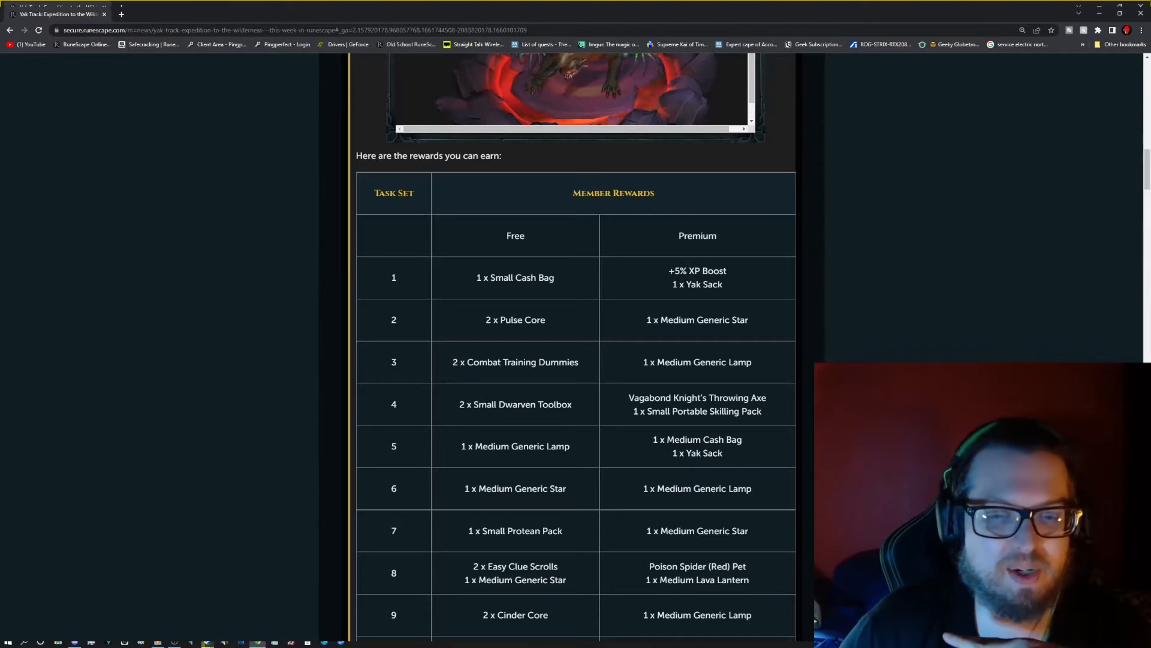
scroll(down, 3)
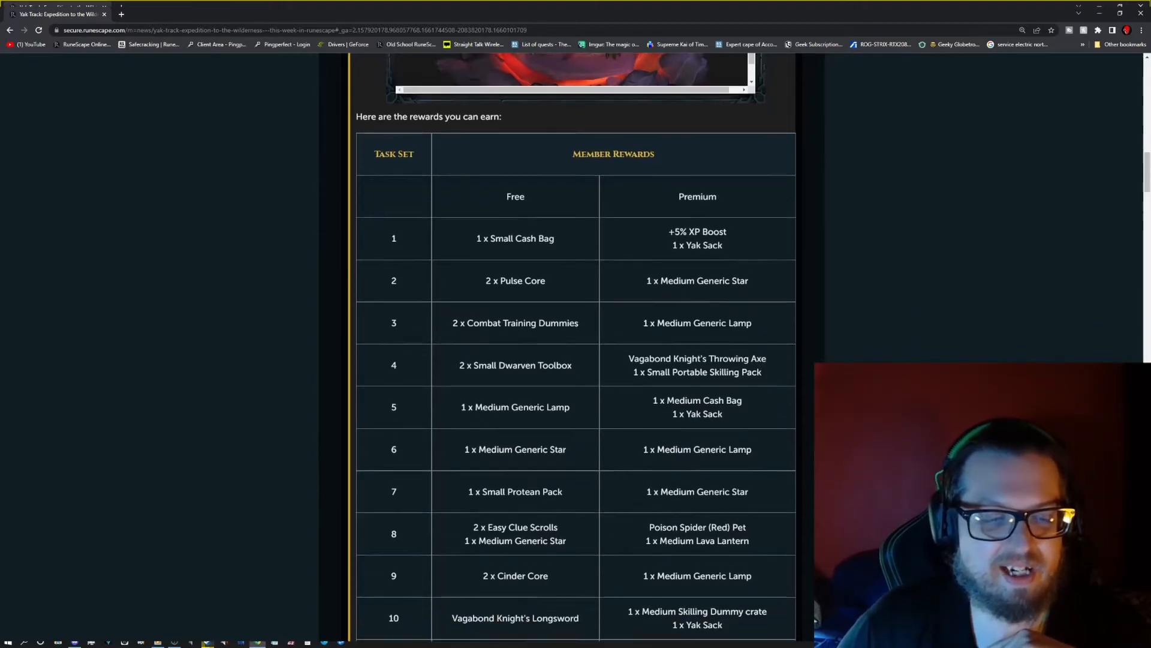
scroll(down, 3)
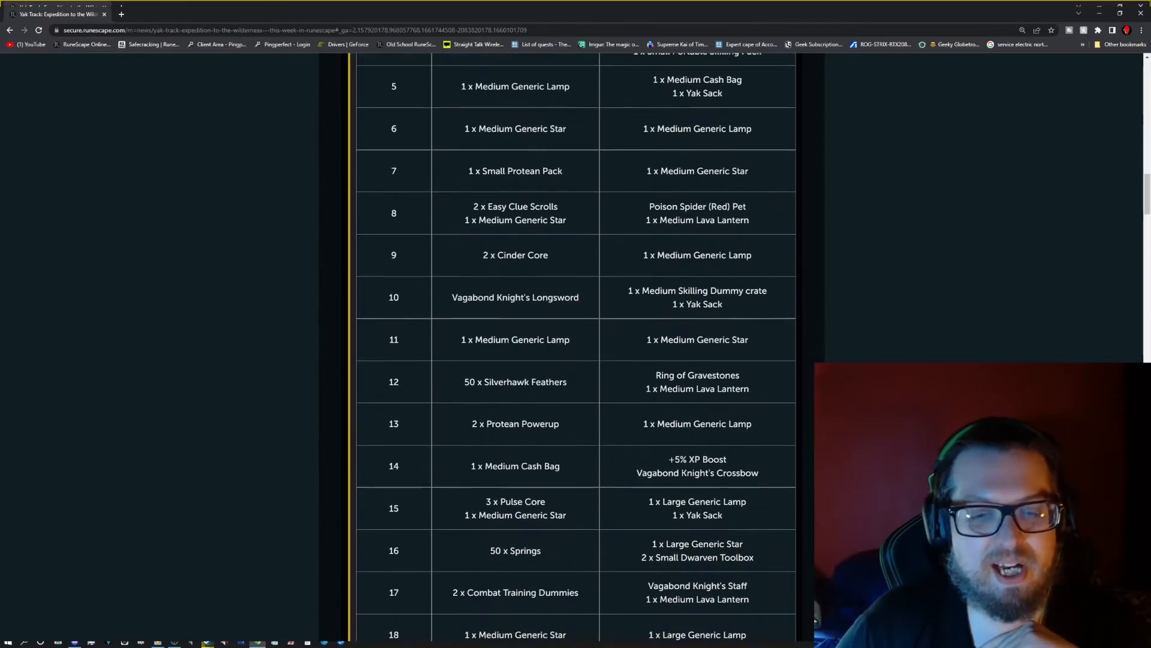
scroll(down, 3)
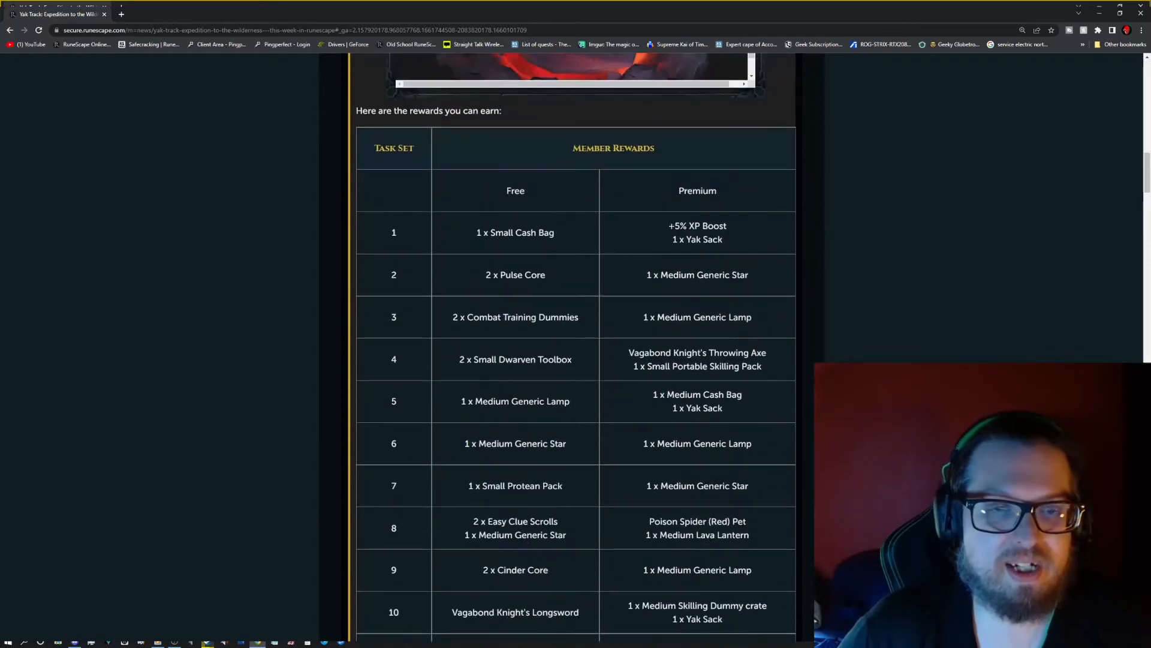
scroll(up, 3)
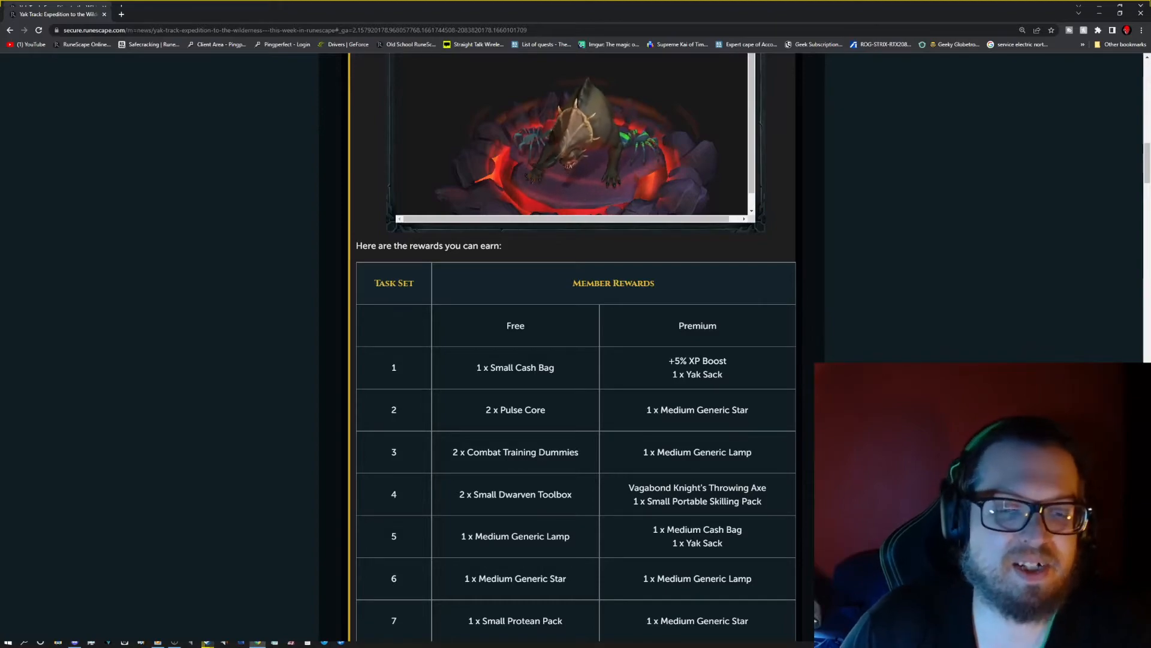
scroll(down, 3)
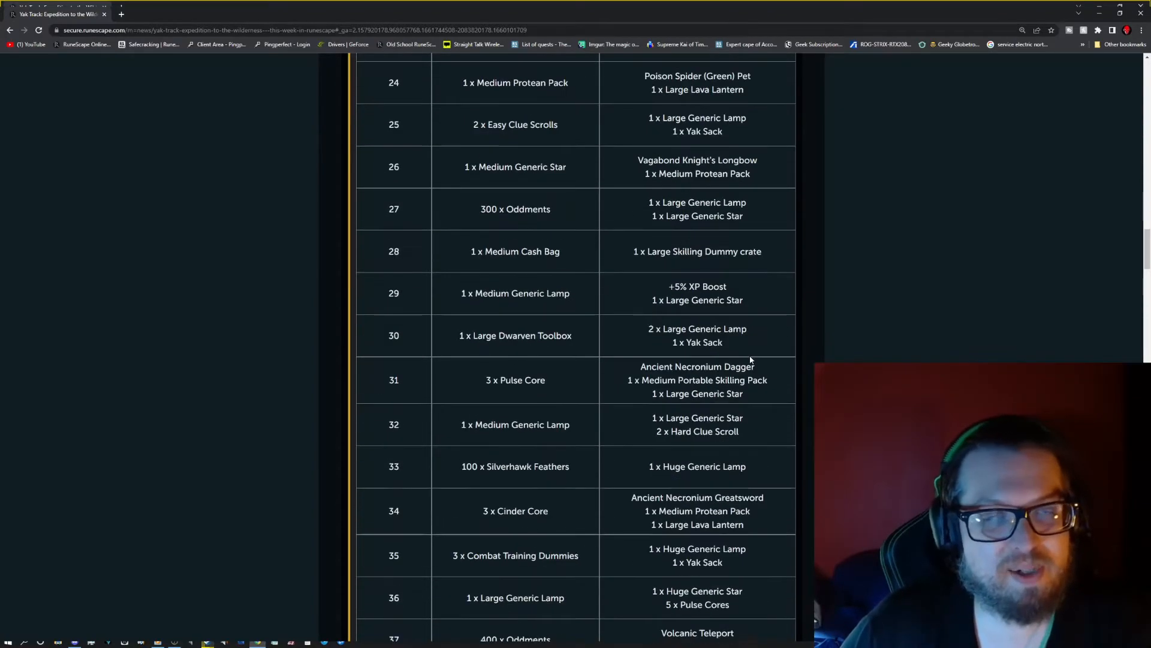
scroll(down, 3)
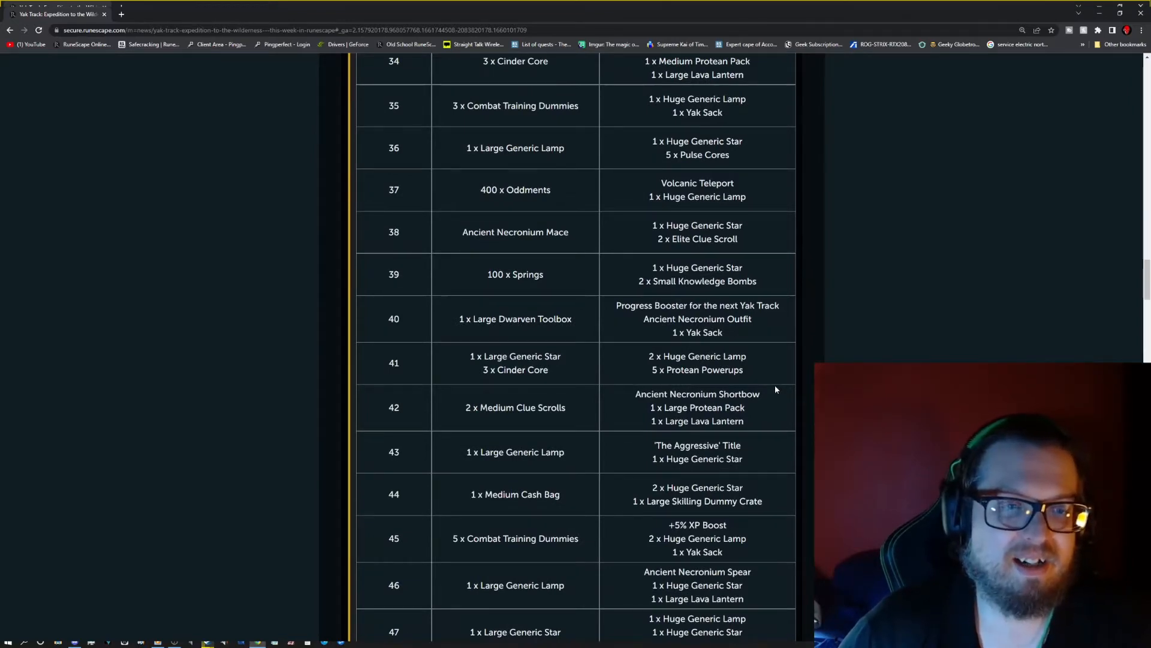
scroll(down, 3)
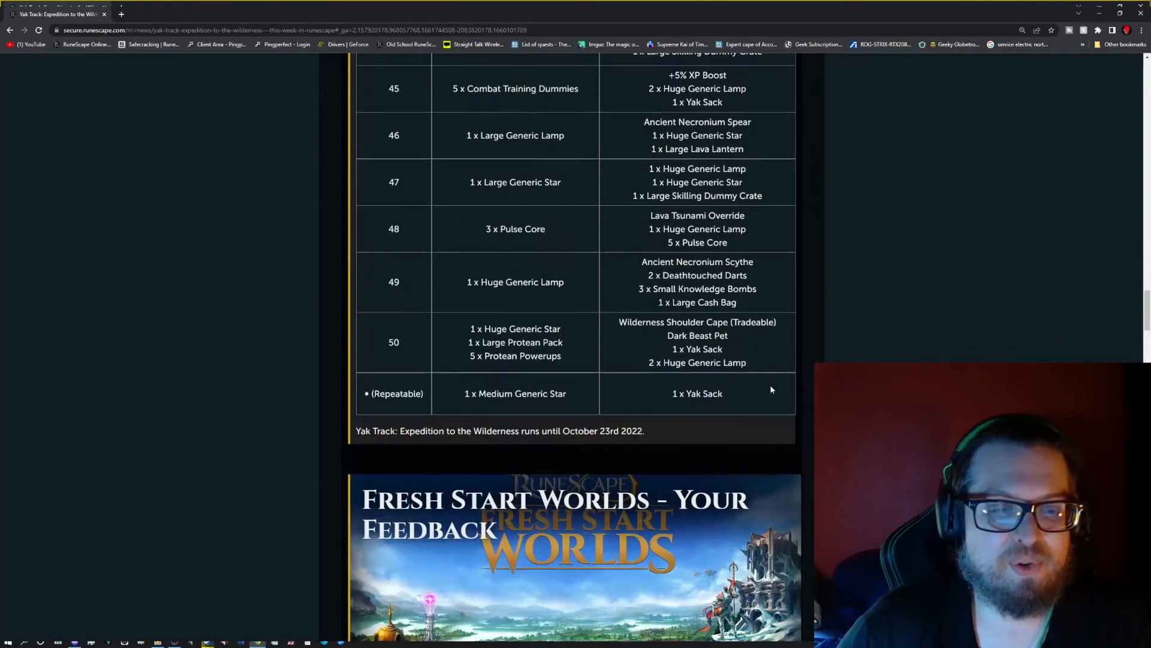
scroll(up, 3)
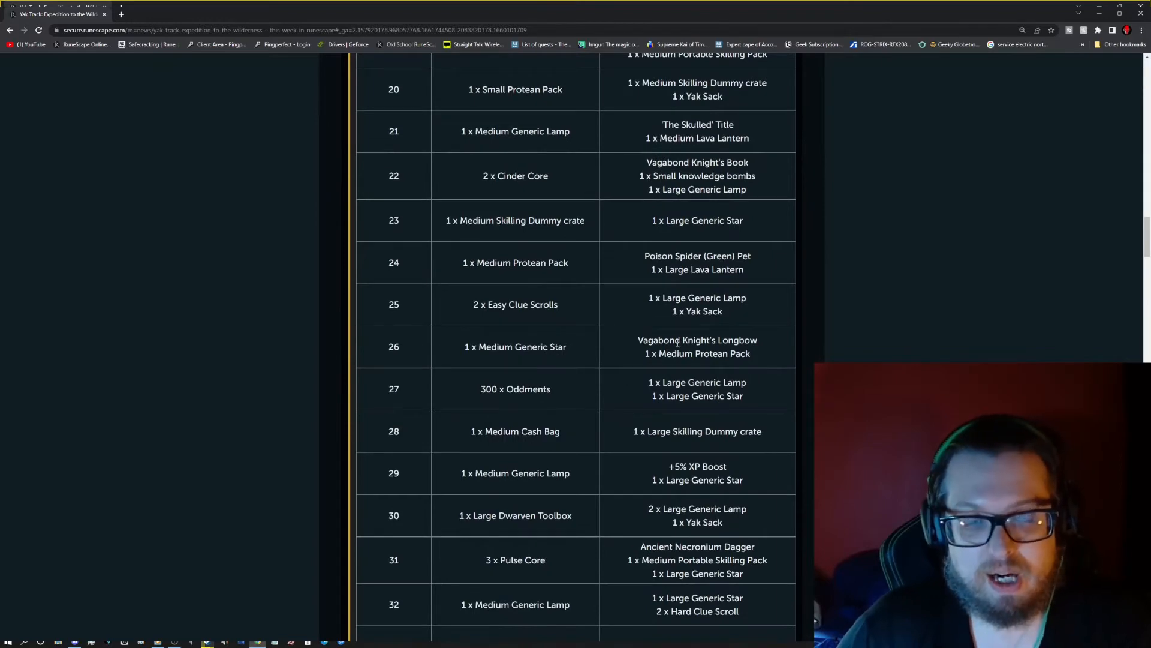
scroll(up, 3)
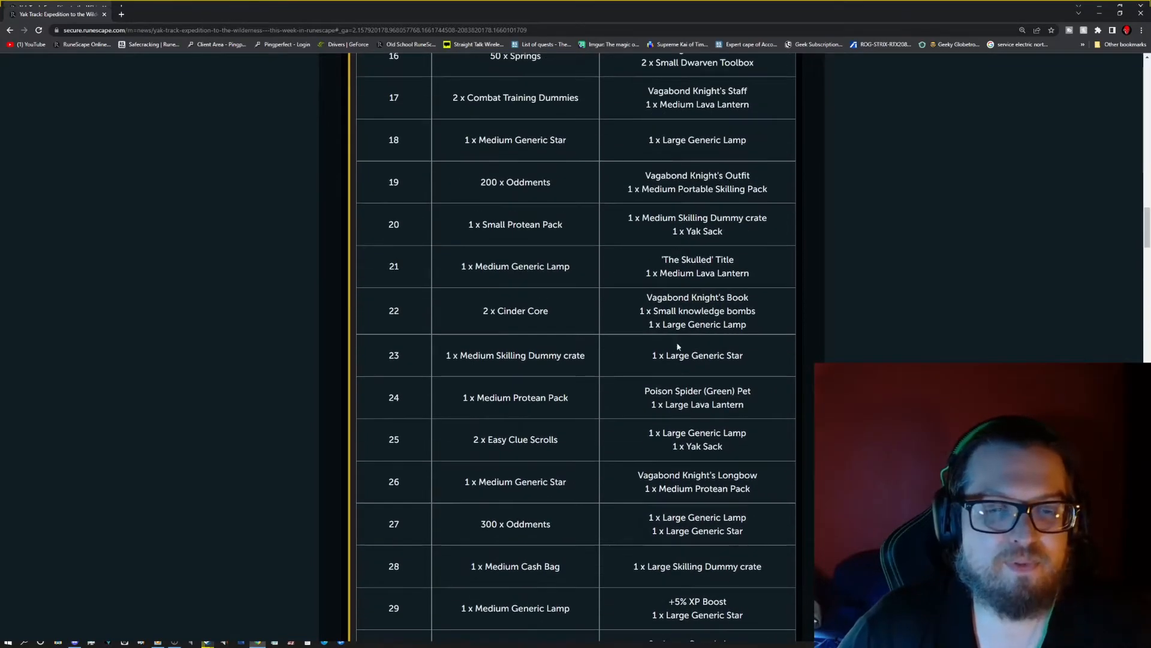
scroll(up, 3)
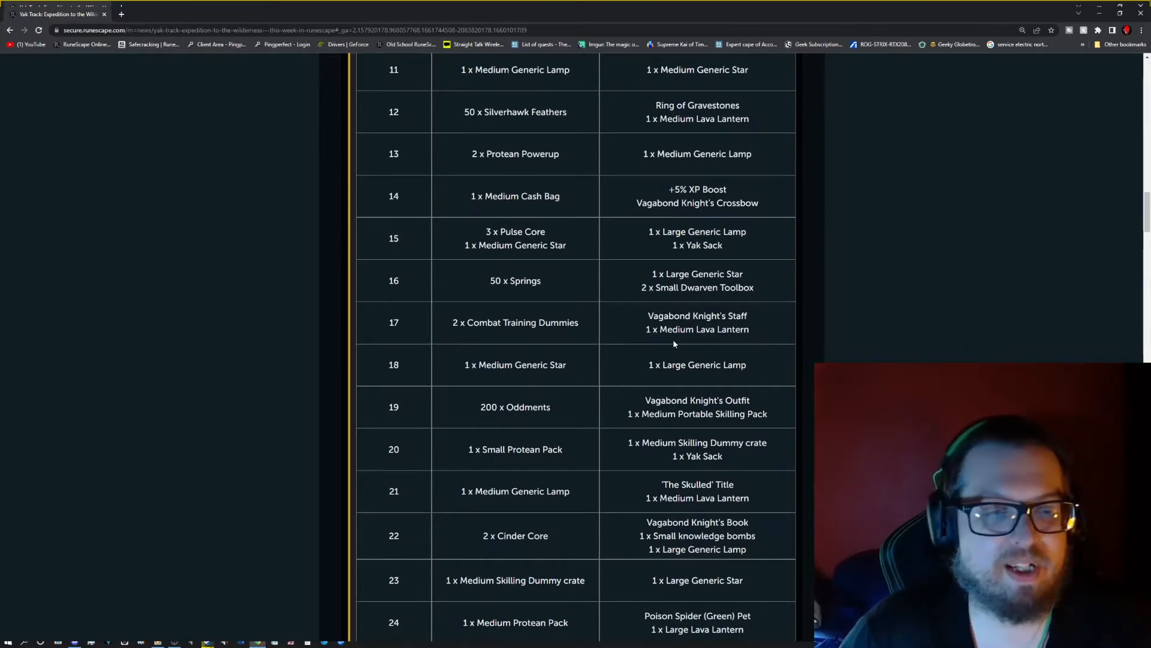
scroll(down, 3)
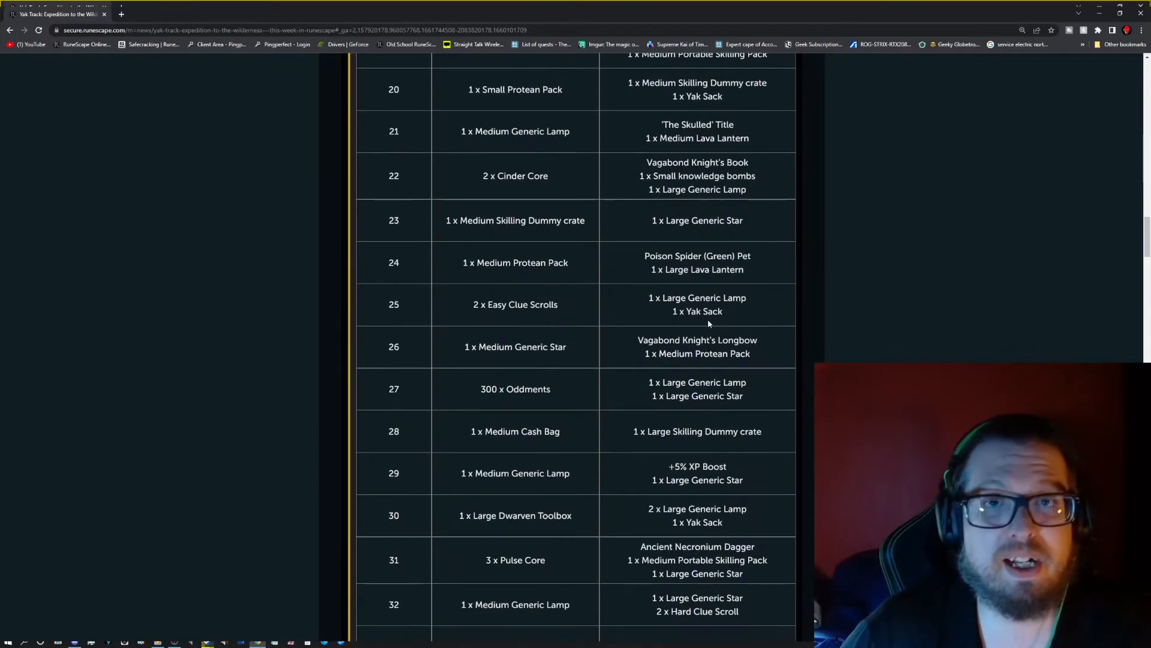
scroll(down, 3)
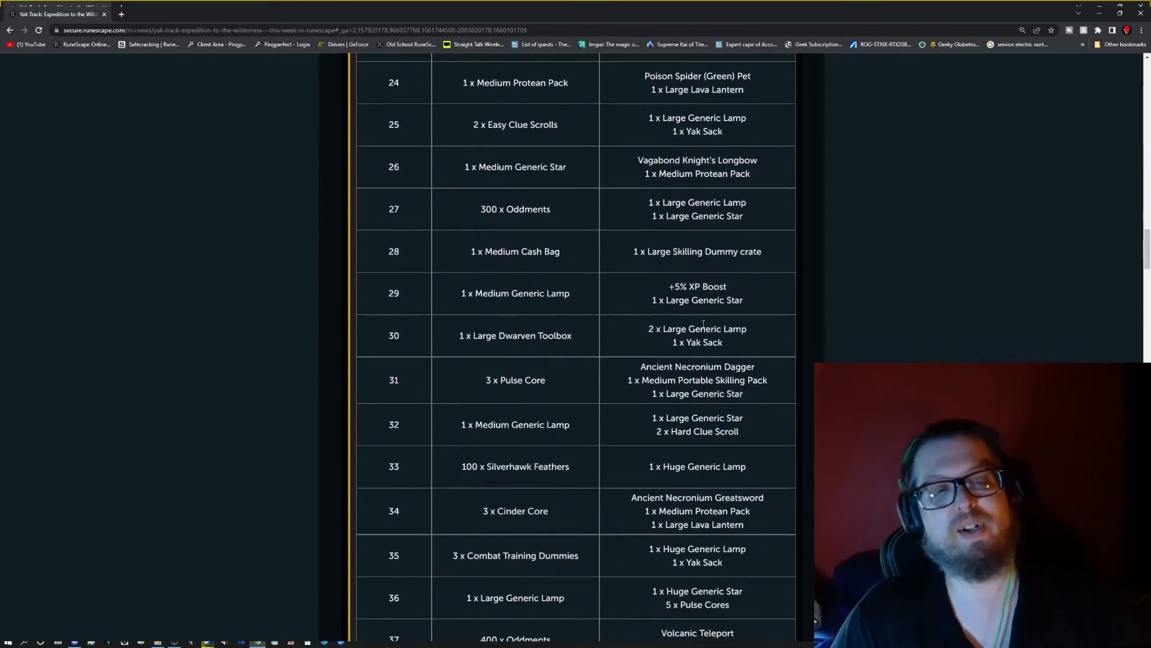
scroll(down, 3)
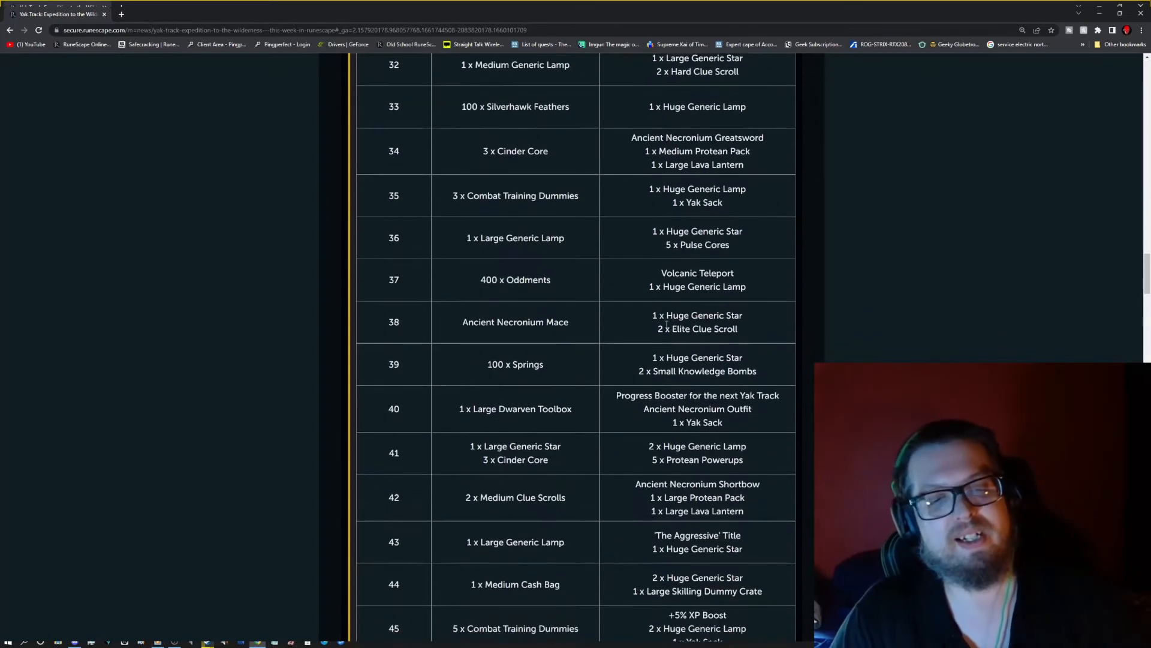
scroll(down, 3)
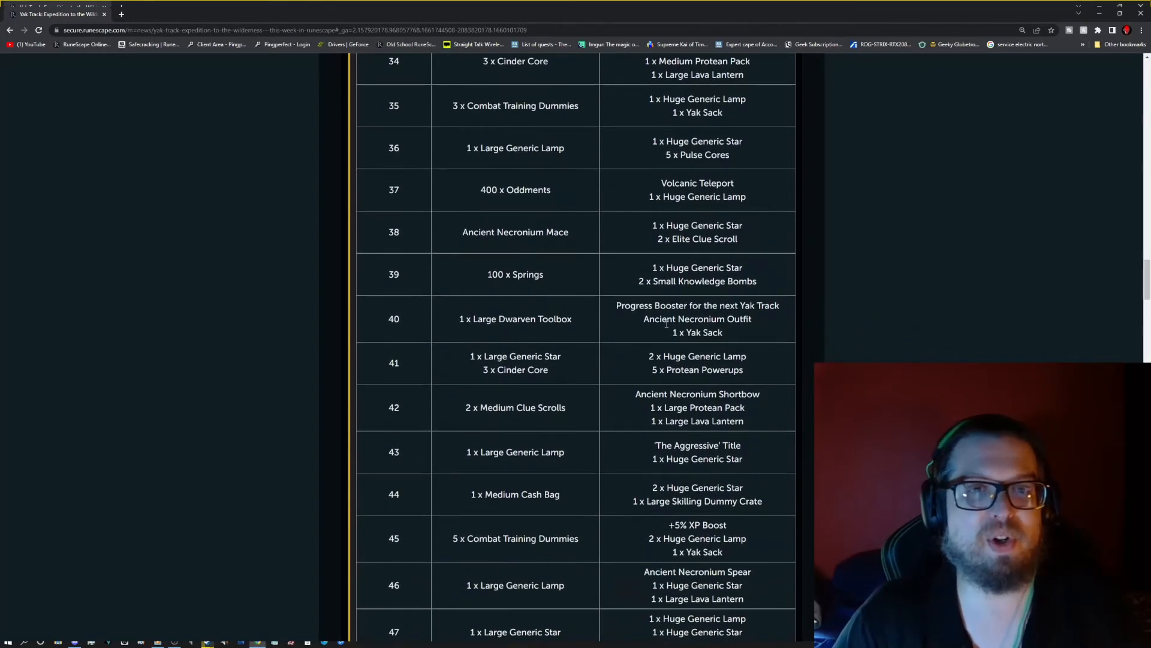
scroll(down, 3)
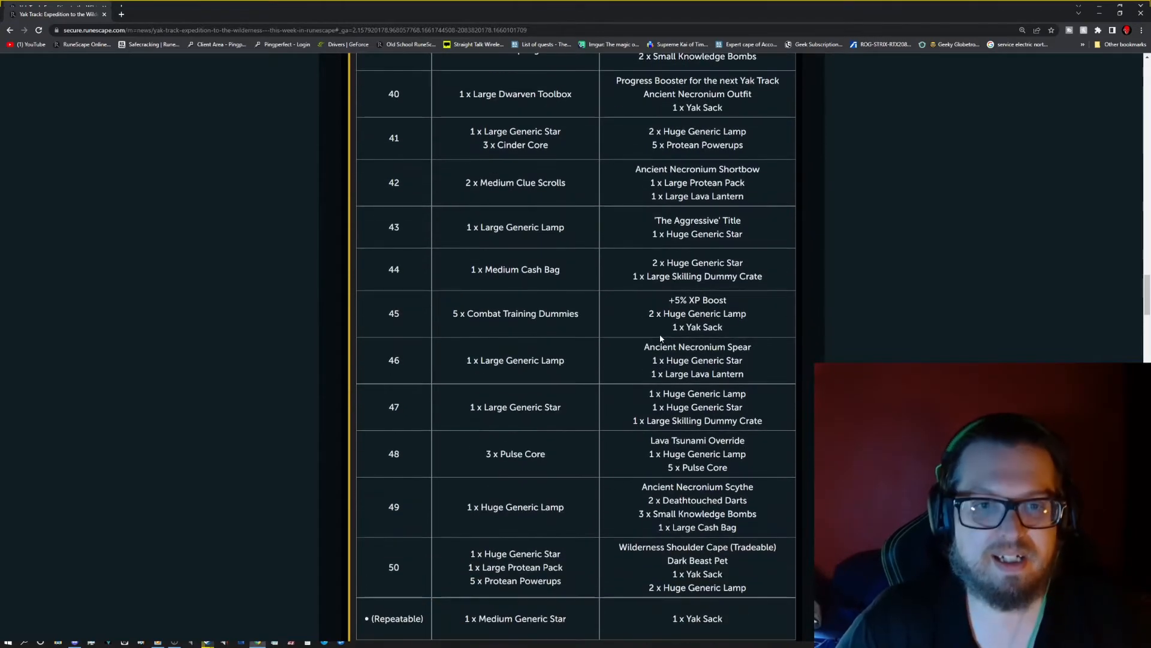
scroll(down, 3)
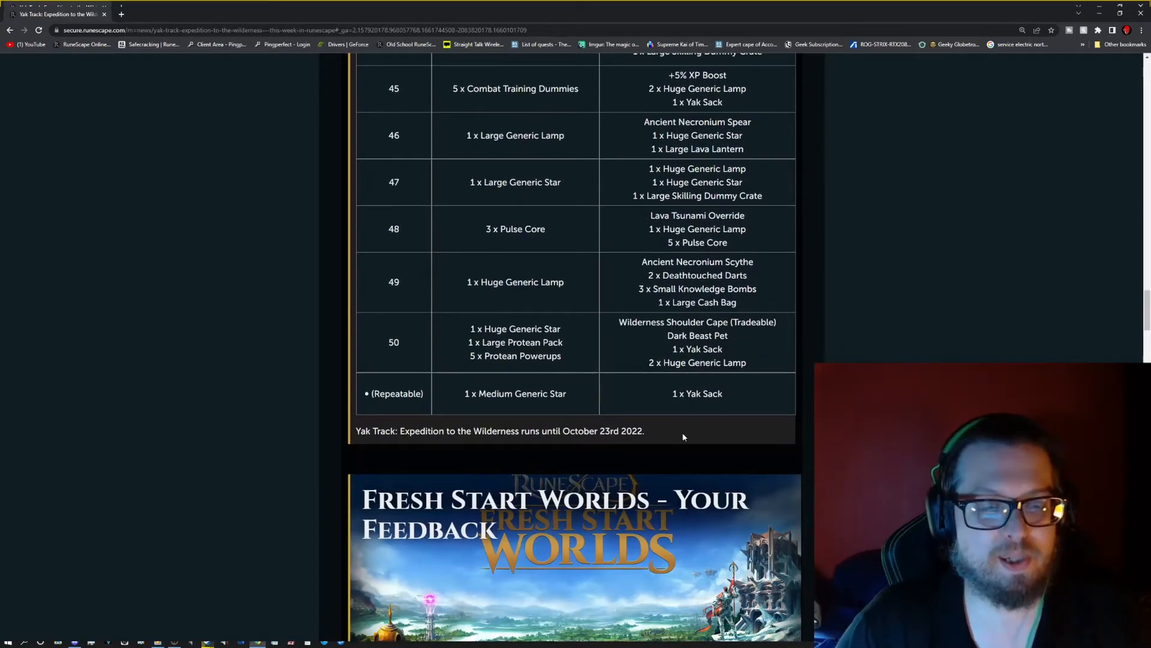
mouse_move(475, 420)
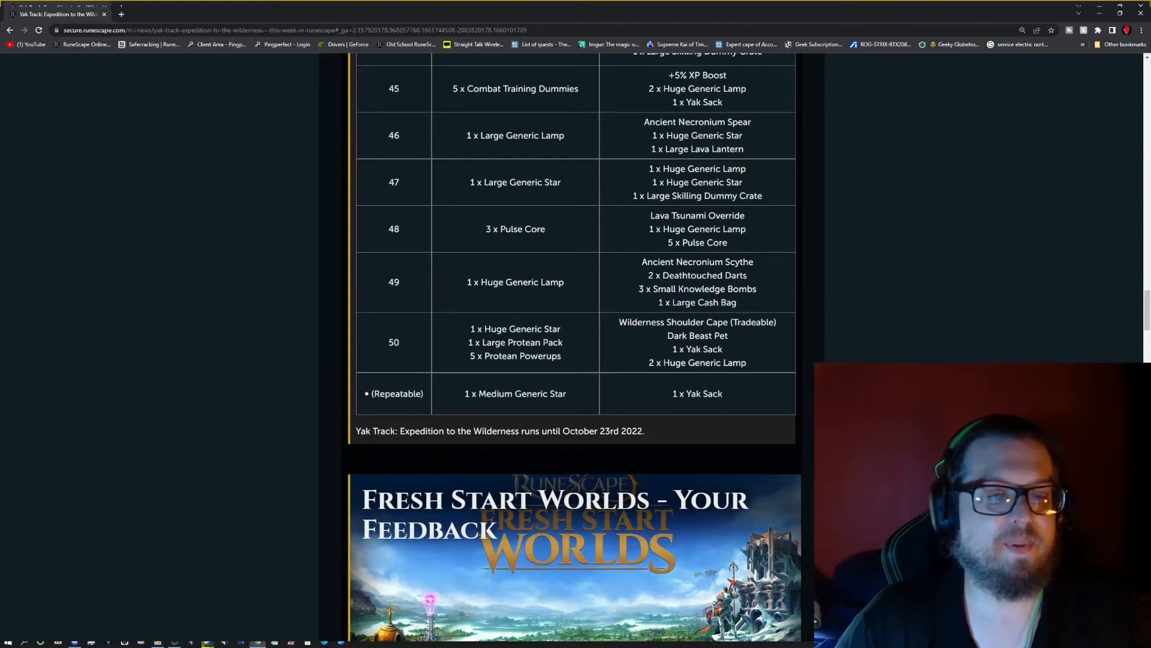
scroll(down, 3)
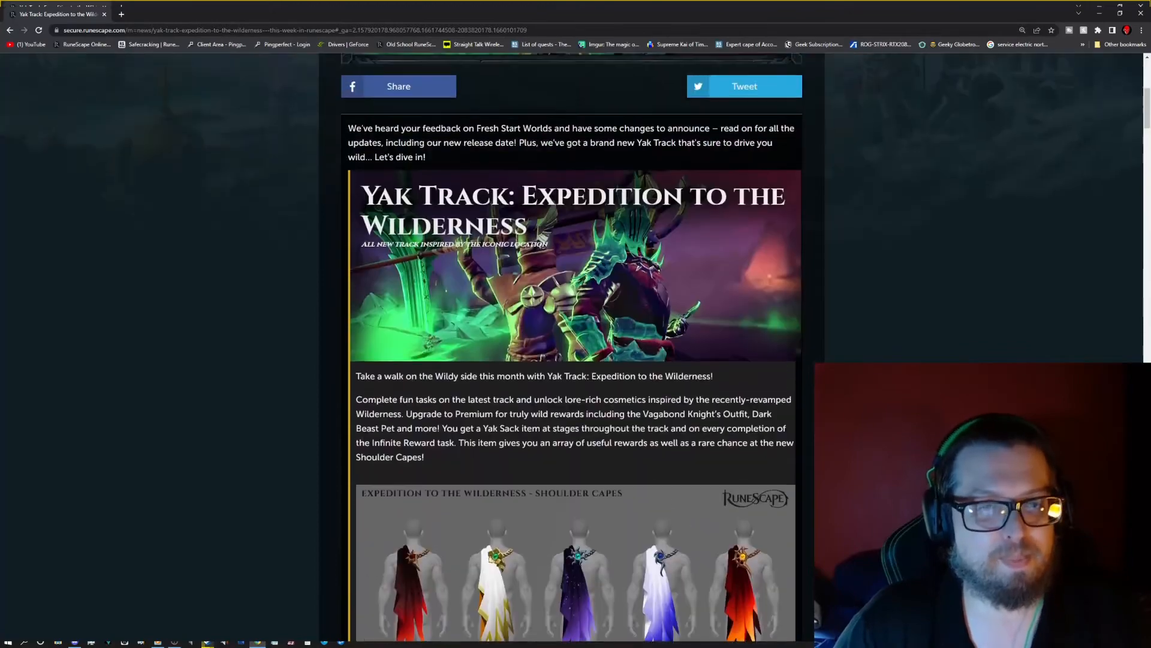
scroll(down, 3)
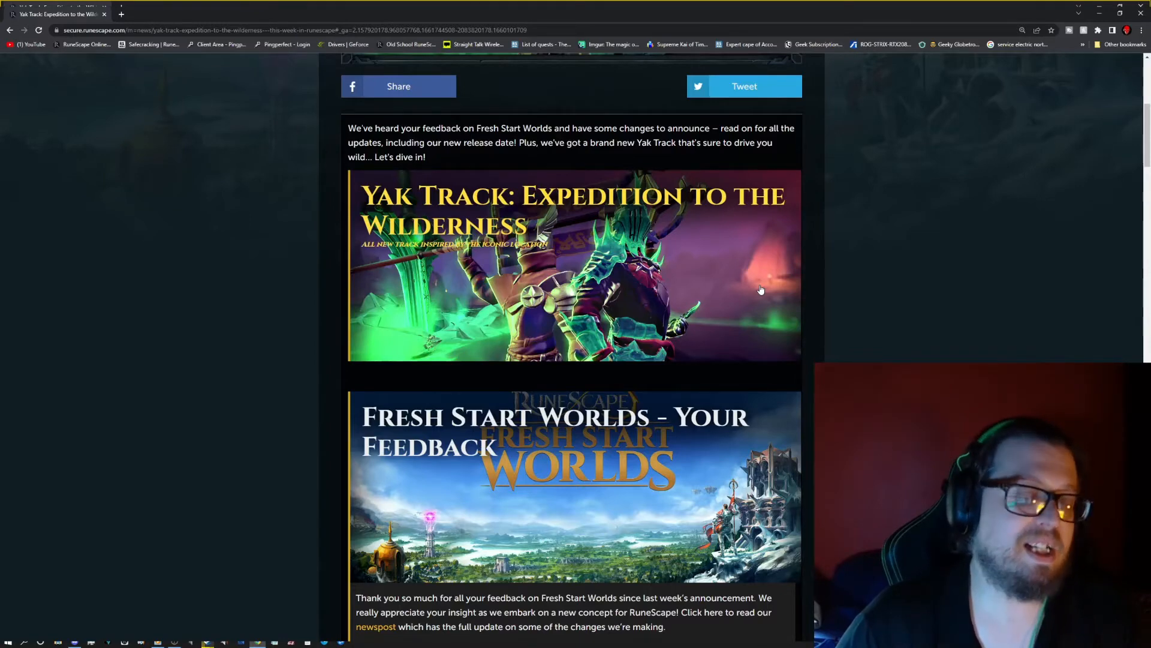
scroll(down, 3)
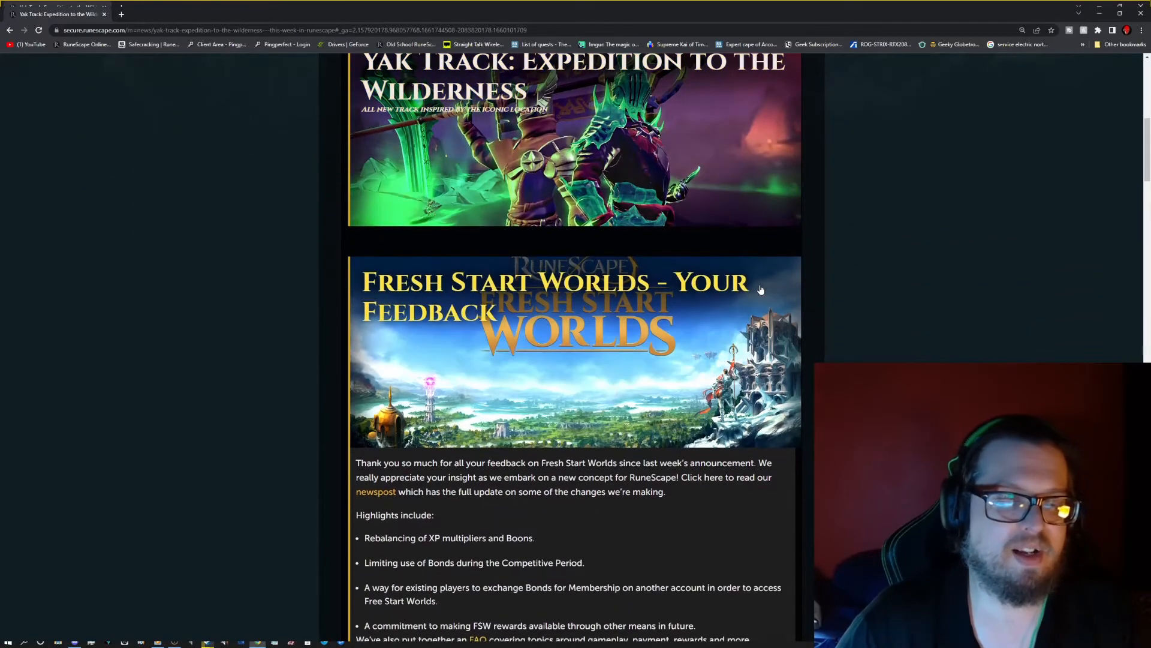
scroll(down, 3)
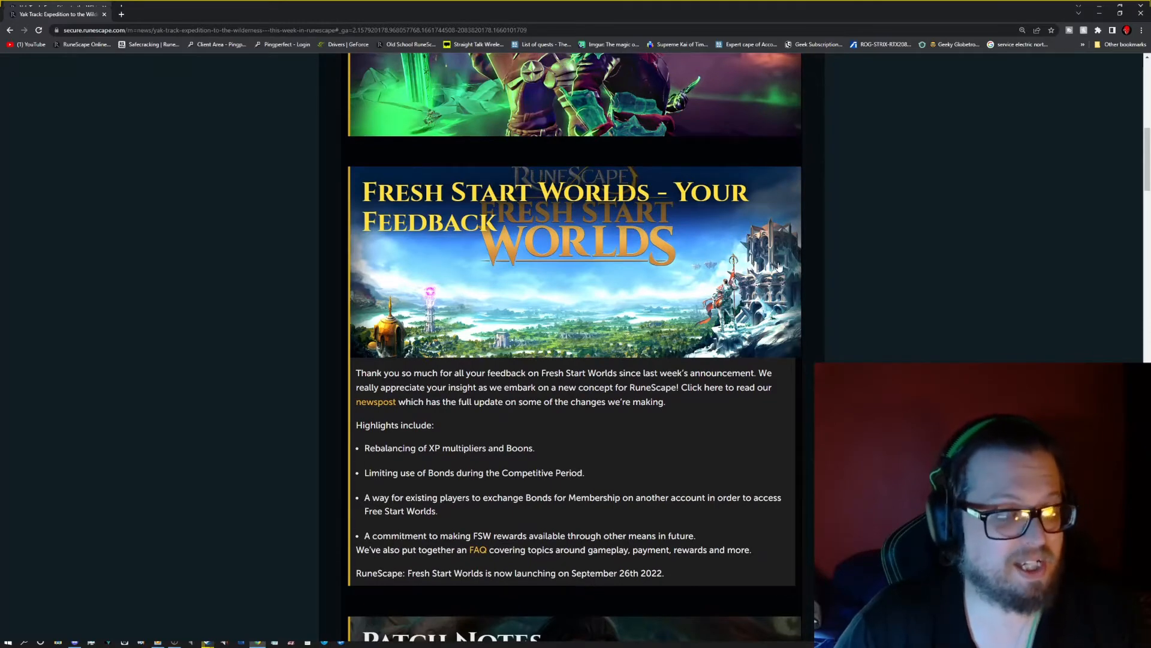
mouse_move(678, 297)
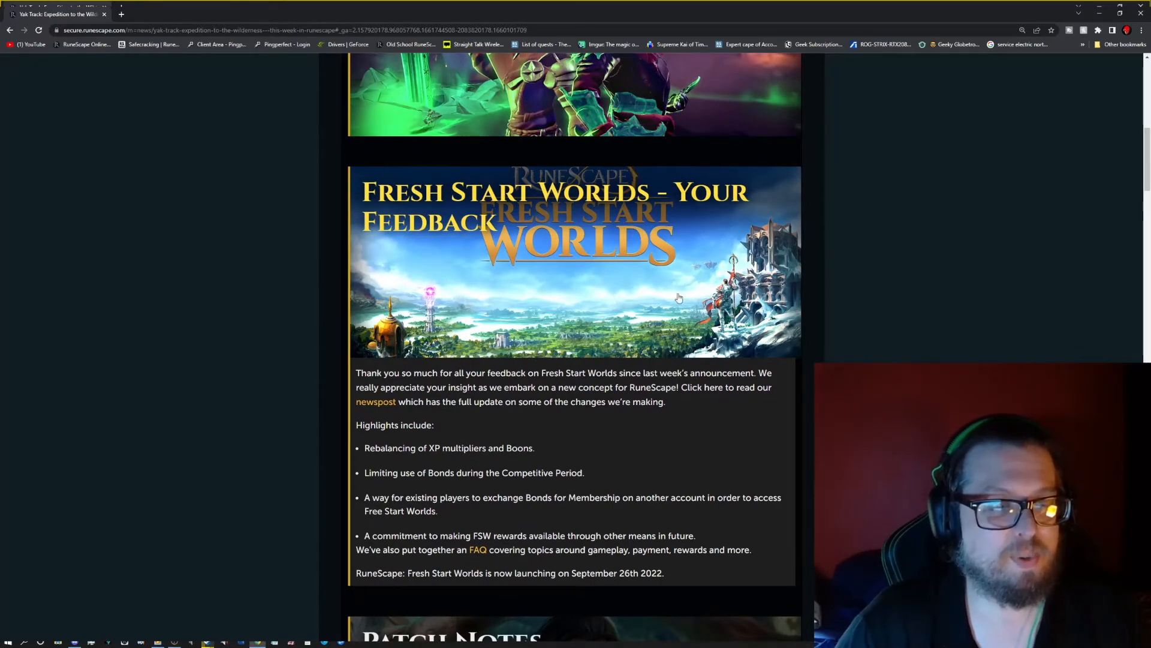
mouse_move(664, 304)
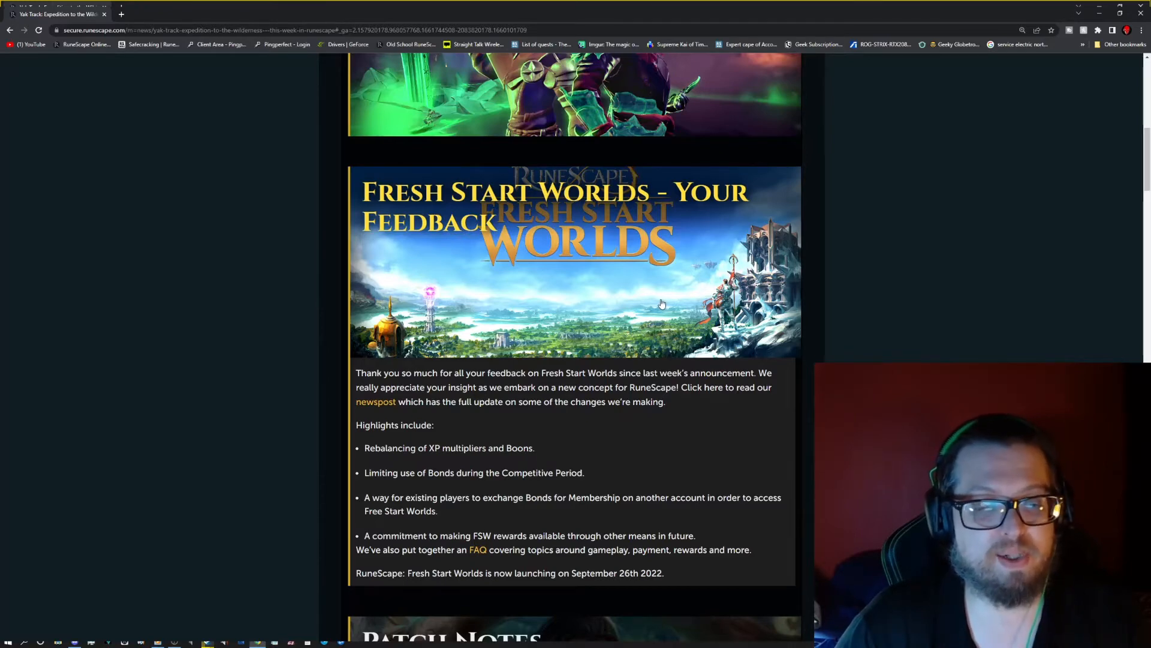
mouse_move(659, 304)
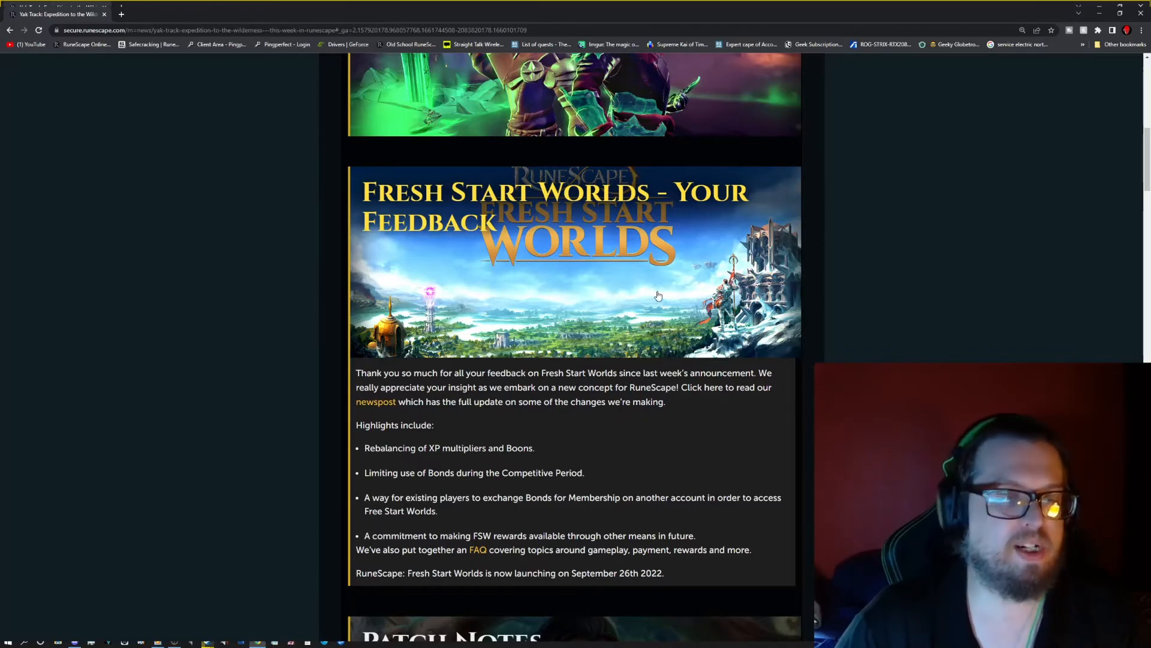
mouse_move(754, 349)
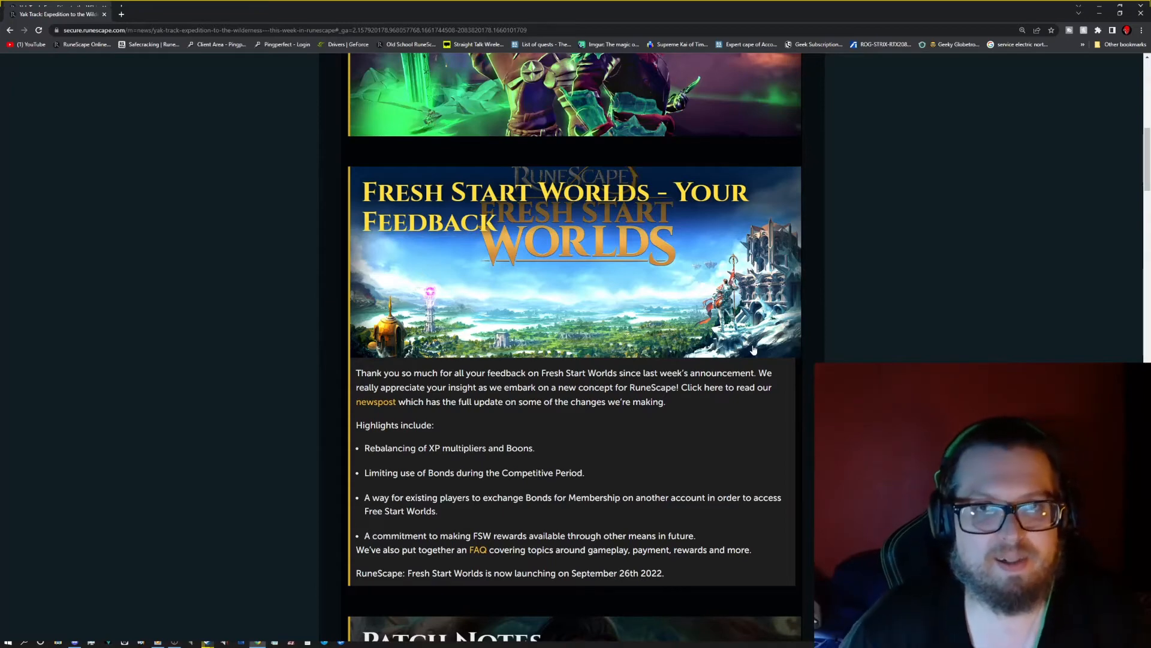
mouse_move(737, 223)
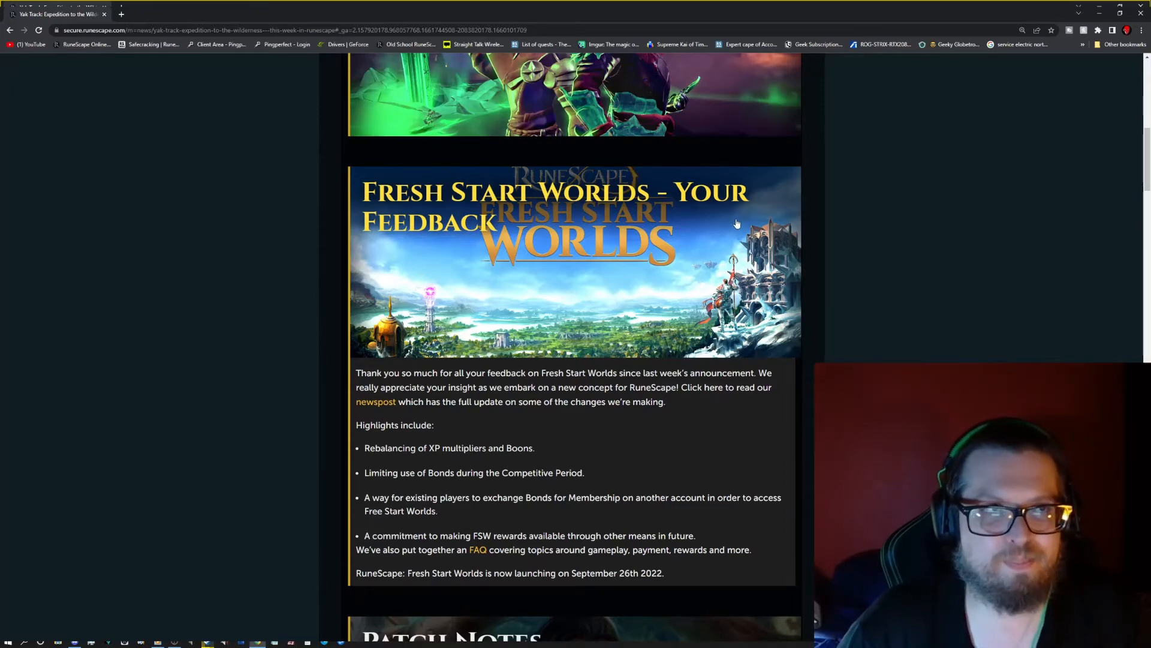
mouse_move(687, 273)
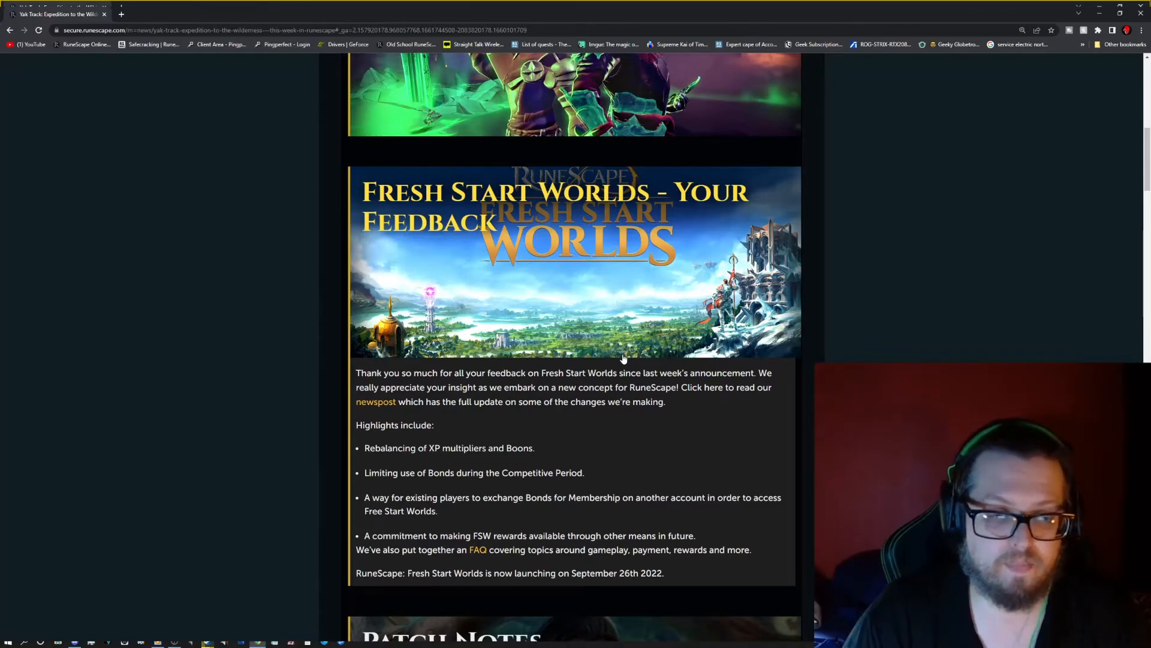
mouse_move(618, 364)
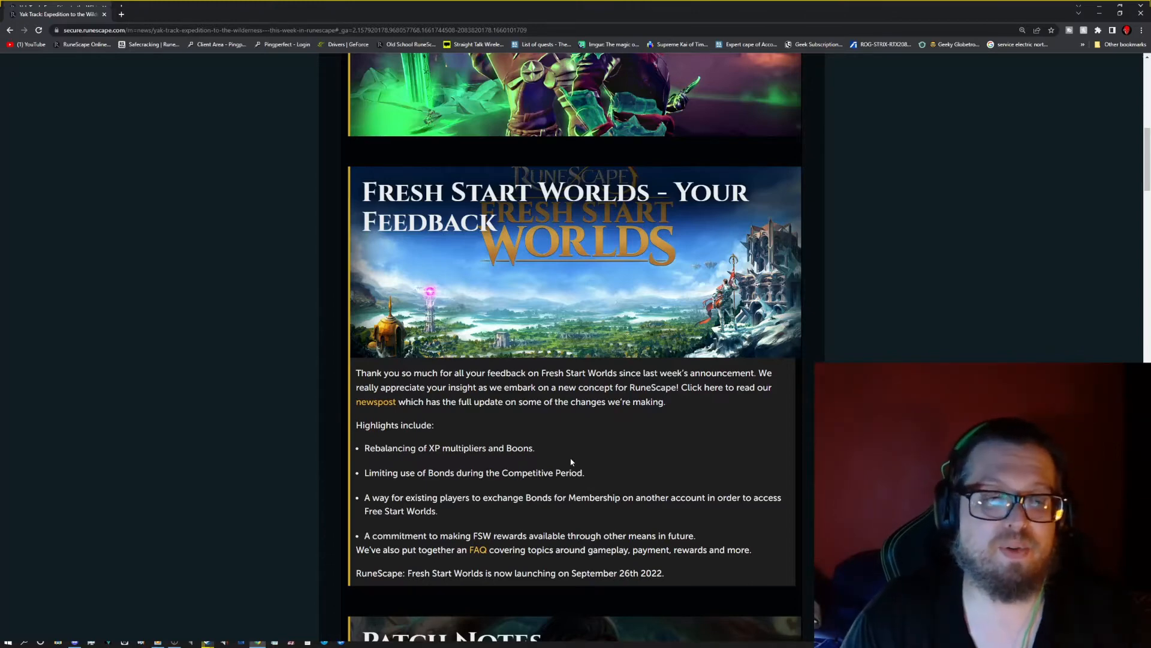
scroll(down, 3)
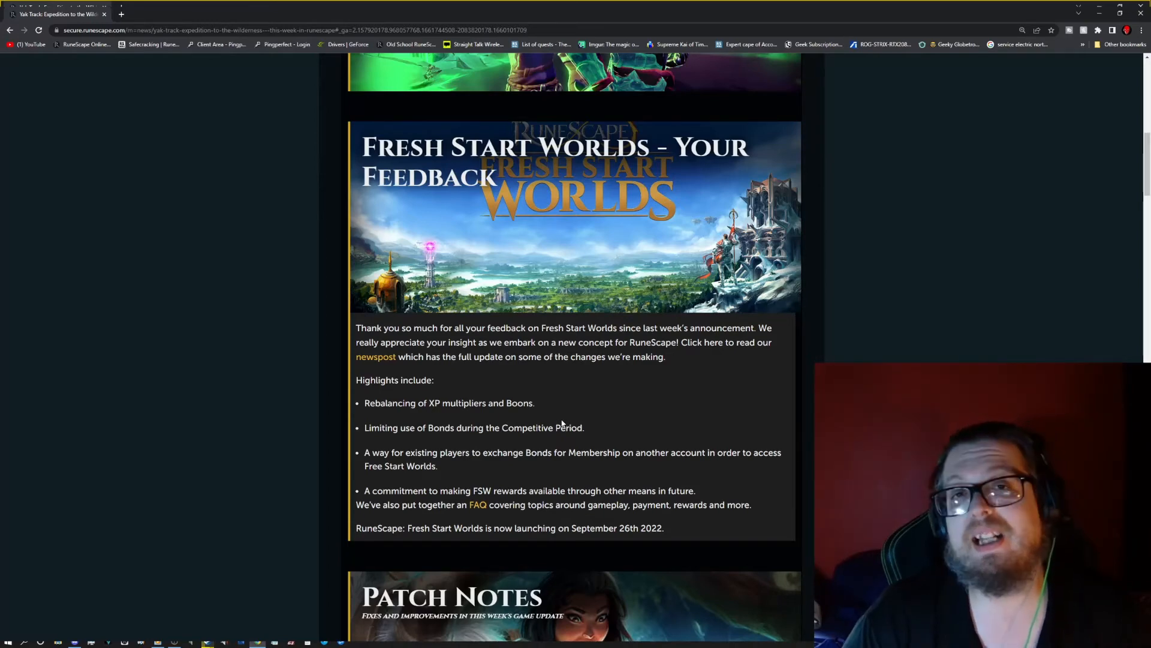
scroll(down, 3)
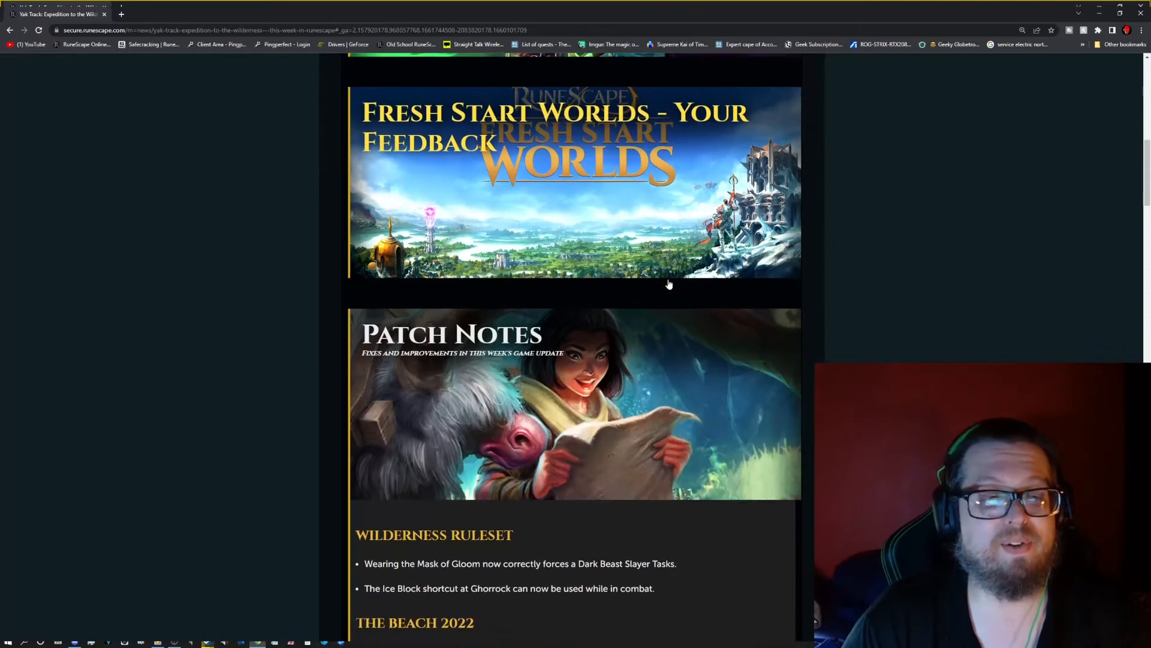
scroll(down, 3)
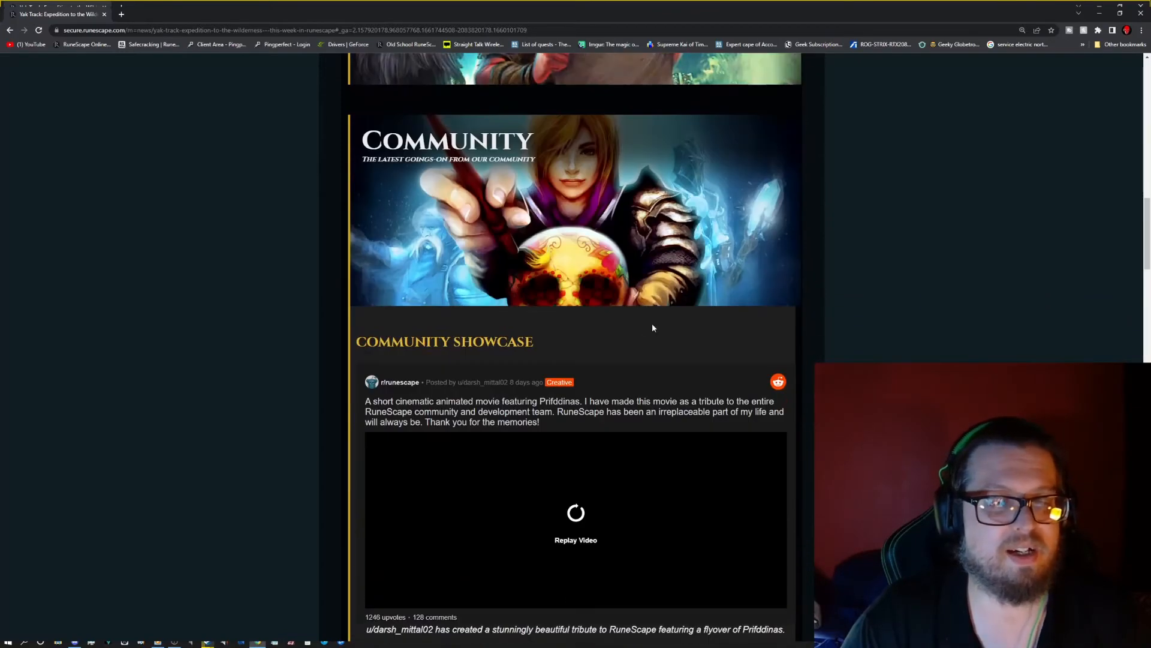
mouse_move(647, 322)
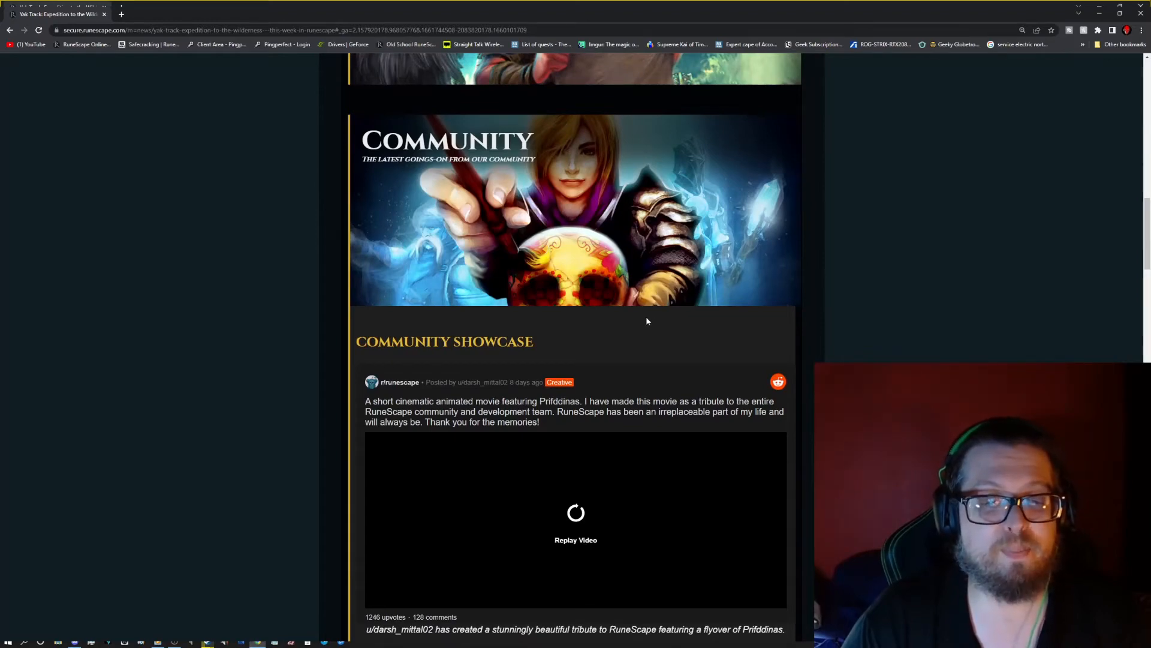
scroll(down, 3)
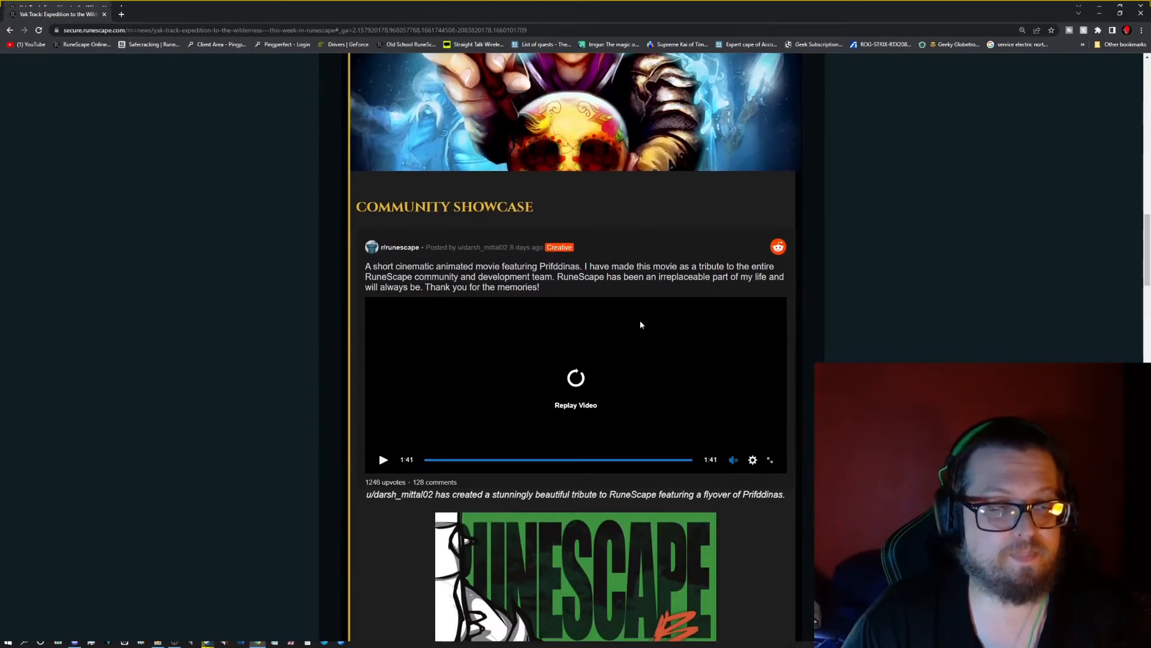
mouse_move(641, 323)
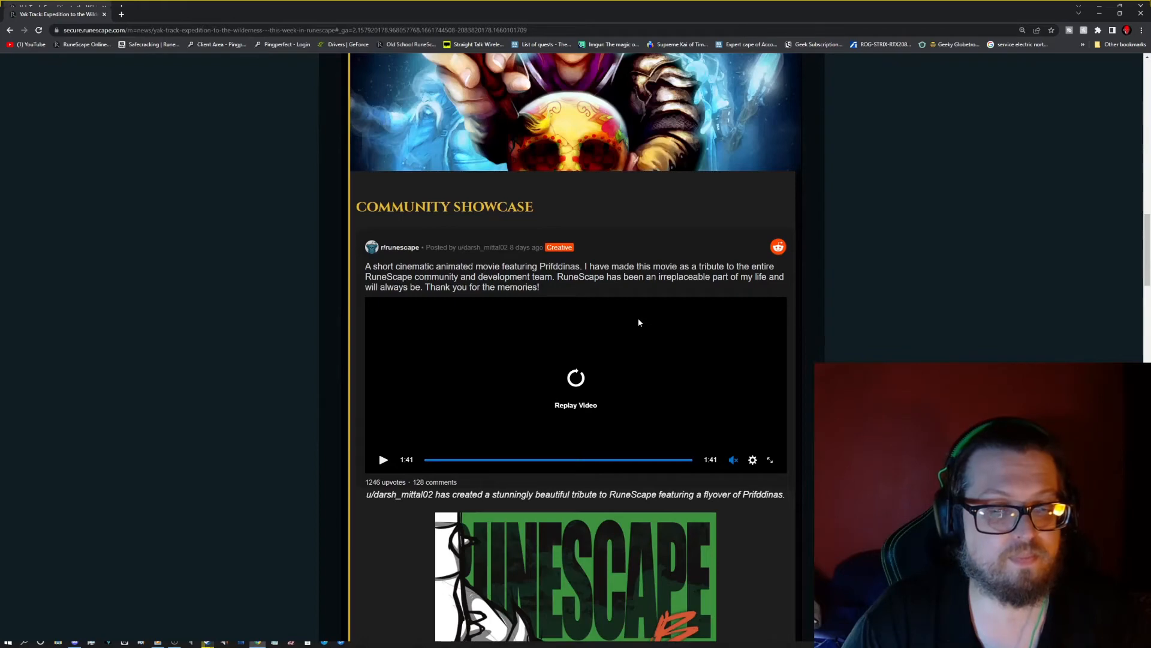
scroll(down, 3)
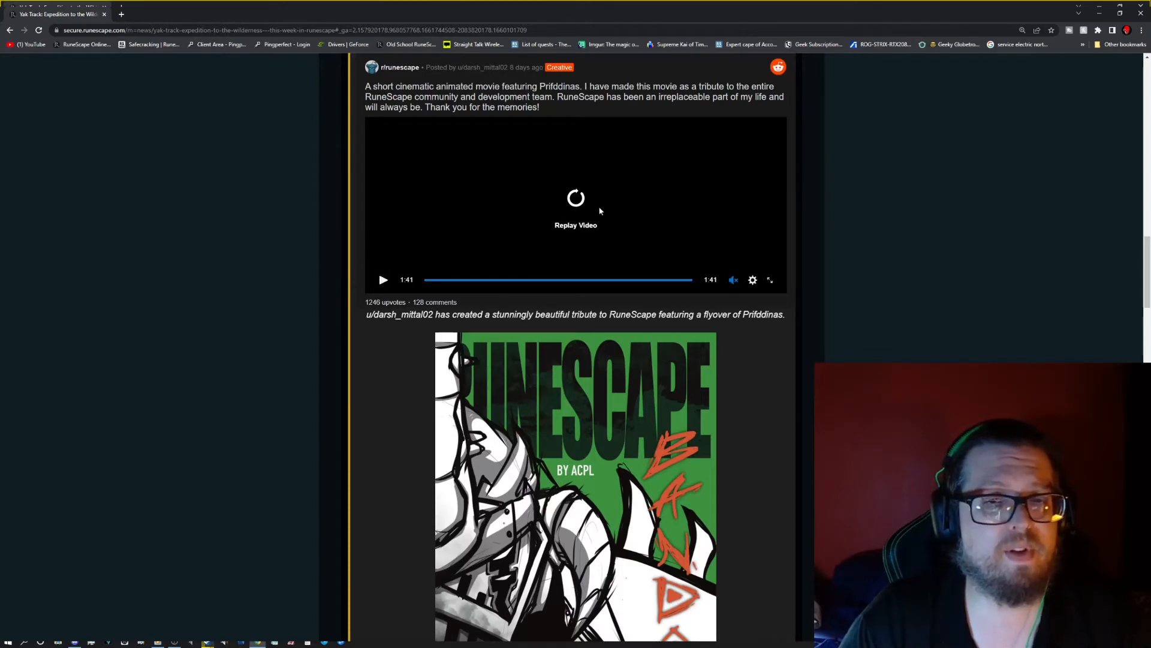
scroll(up, 3)
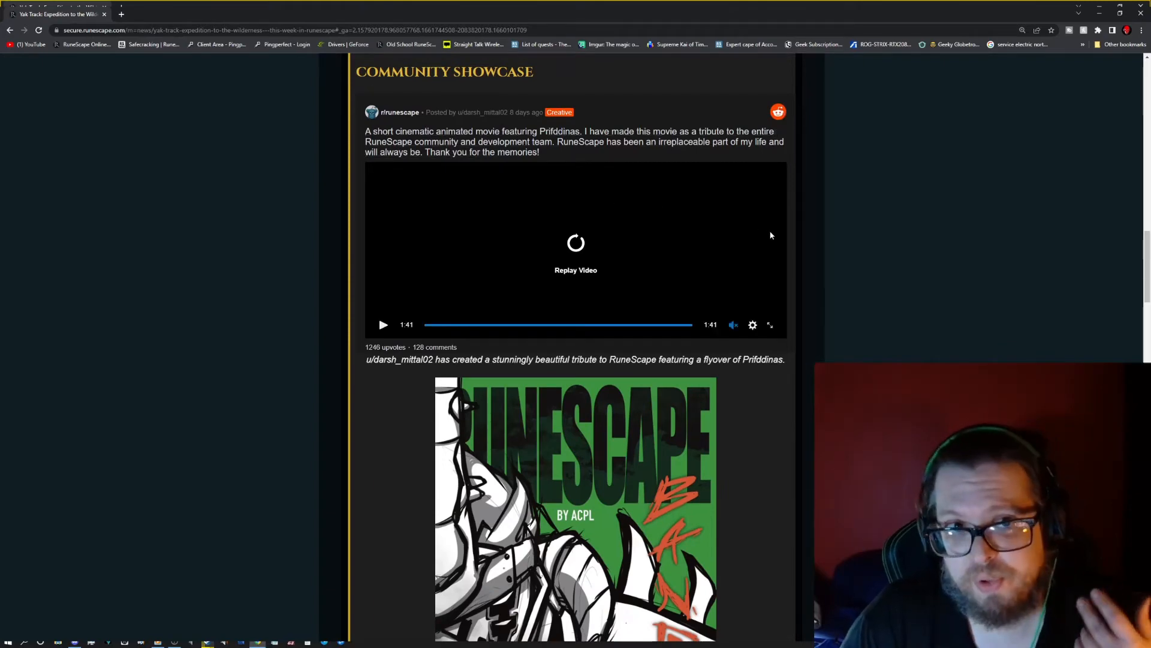
scroll(down, 3)
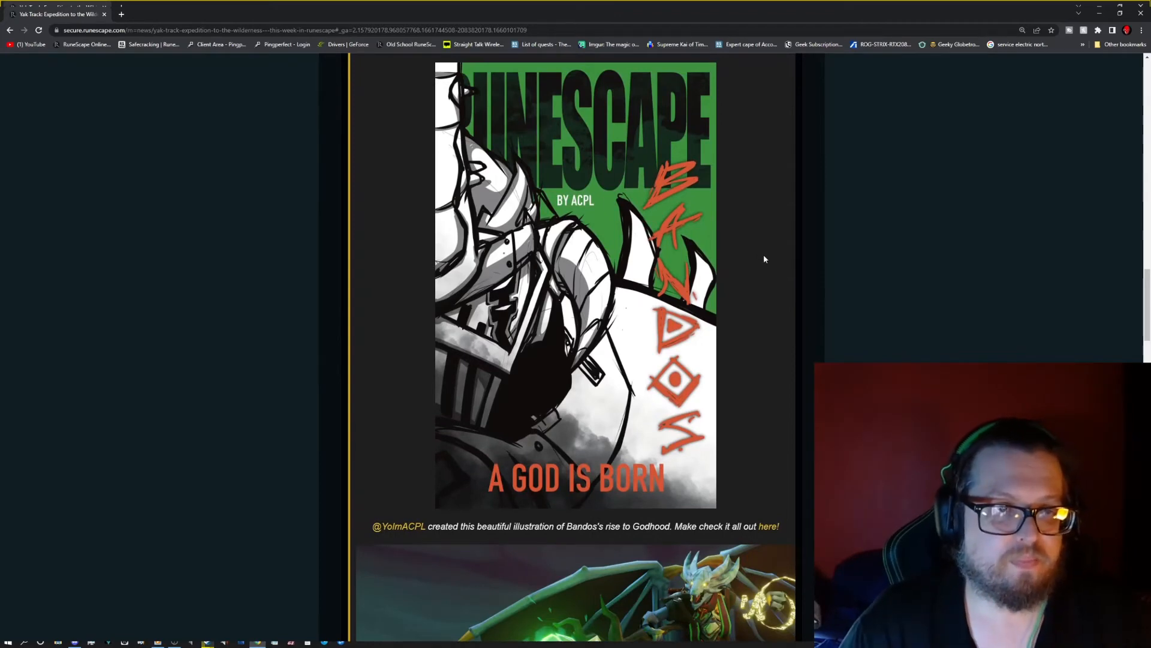
scroll(up, 3)
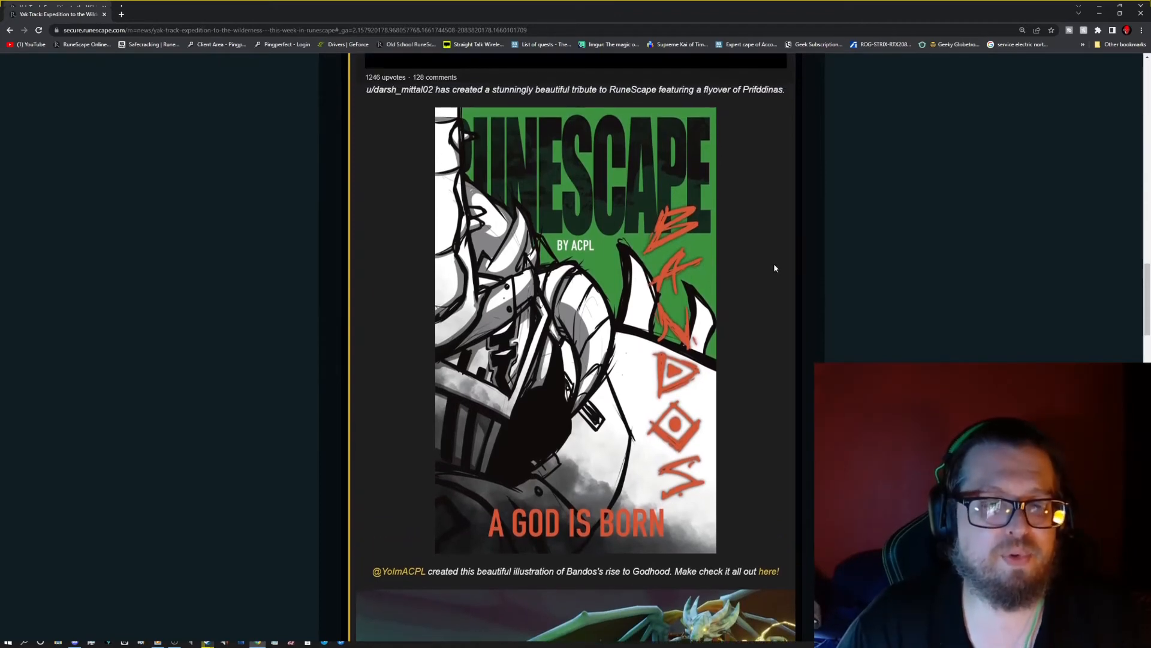
mouse_move(766, 317)
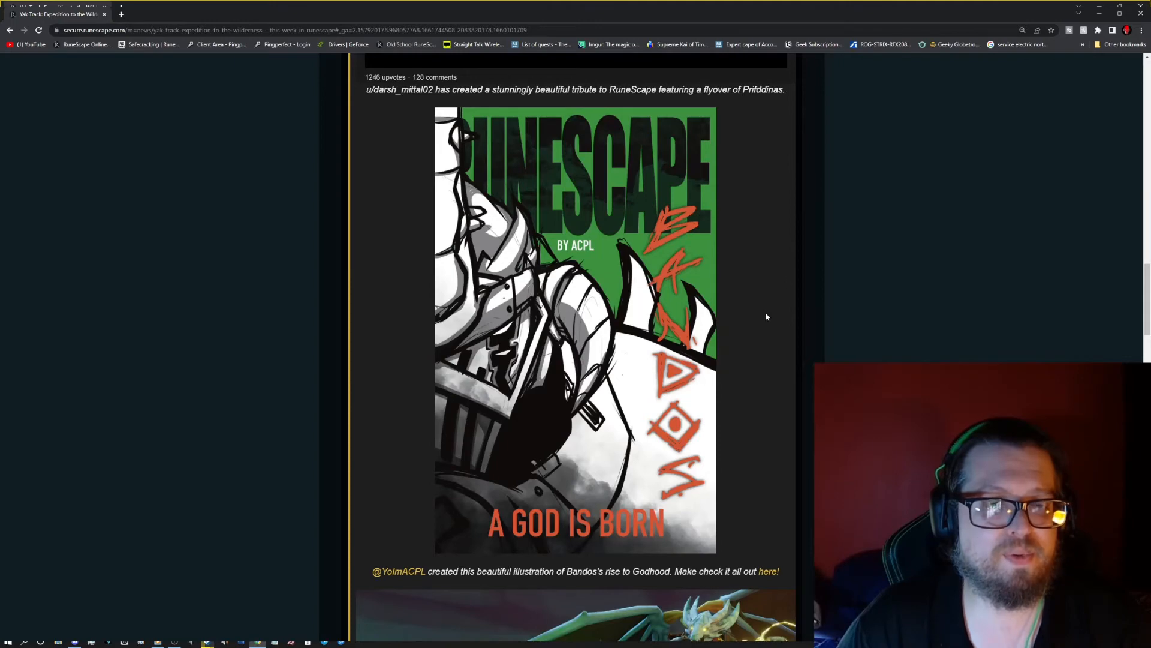
mouse_move(768, 317)
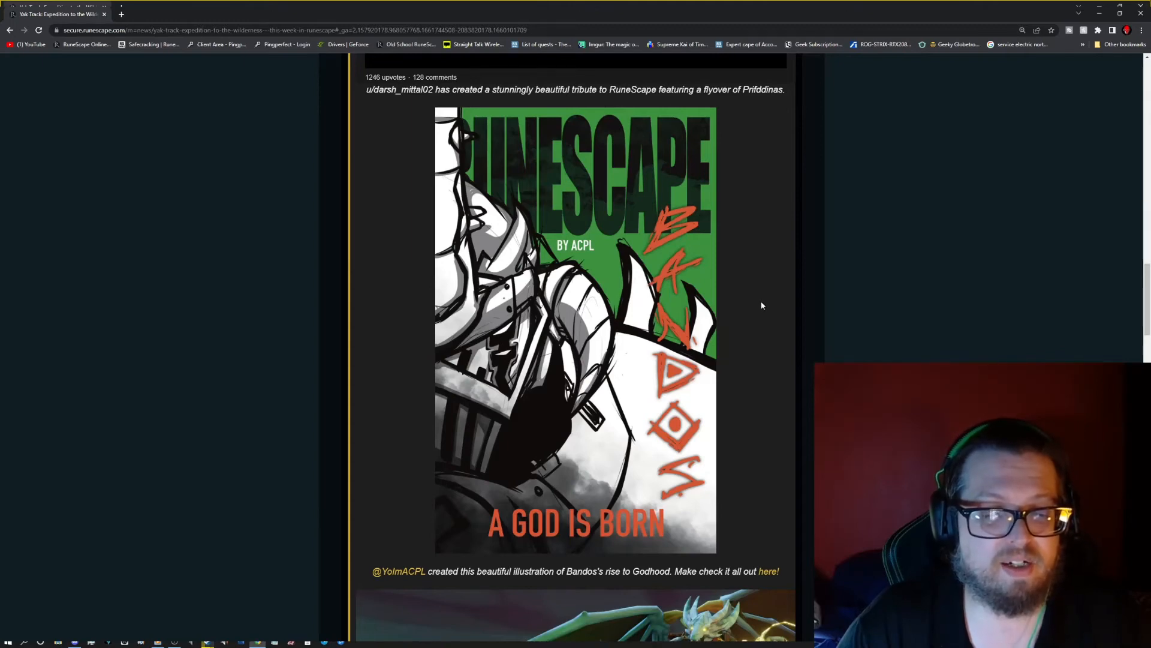
scroll(down, 3)
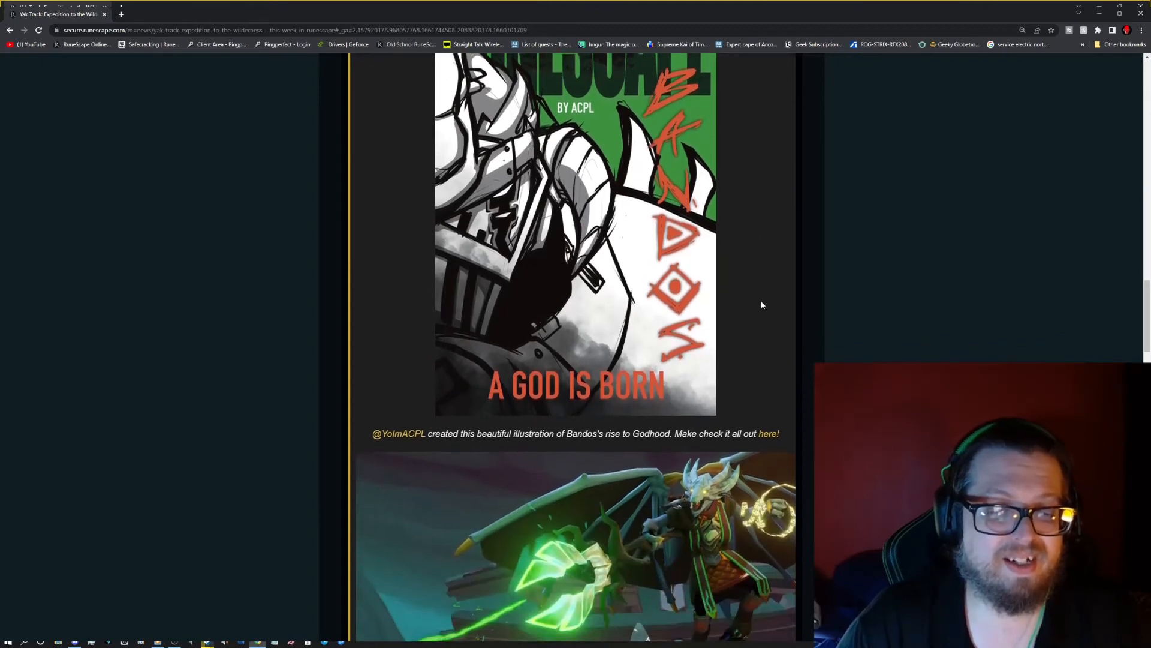
scroll(down, 3)
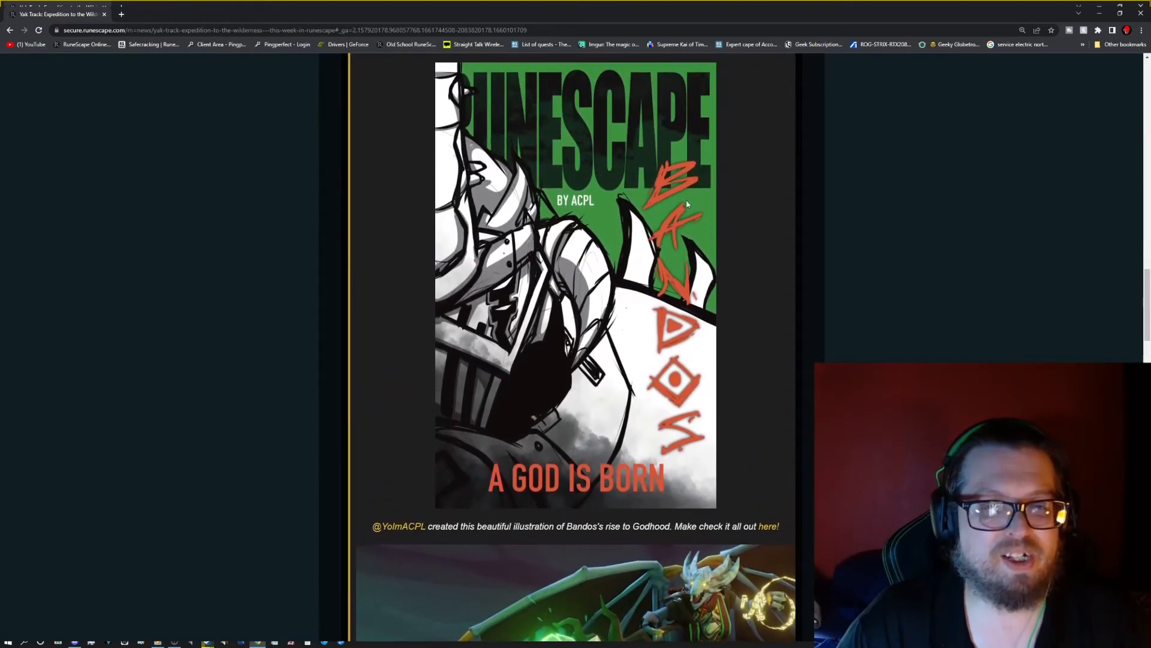
scroll(down, 3)
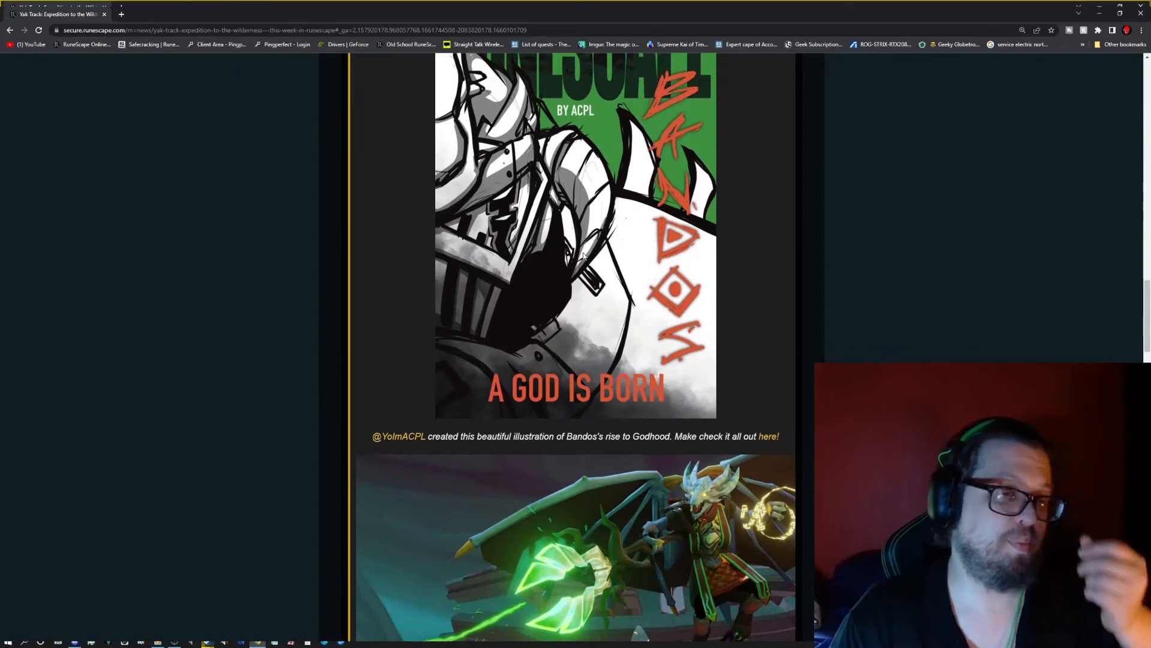
scroll(down, 3)
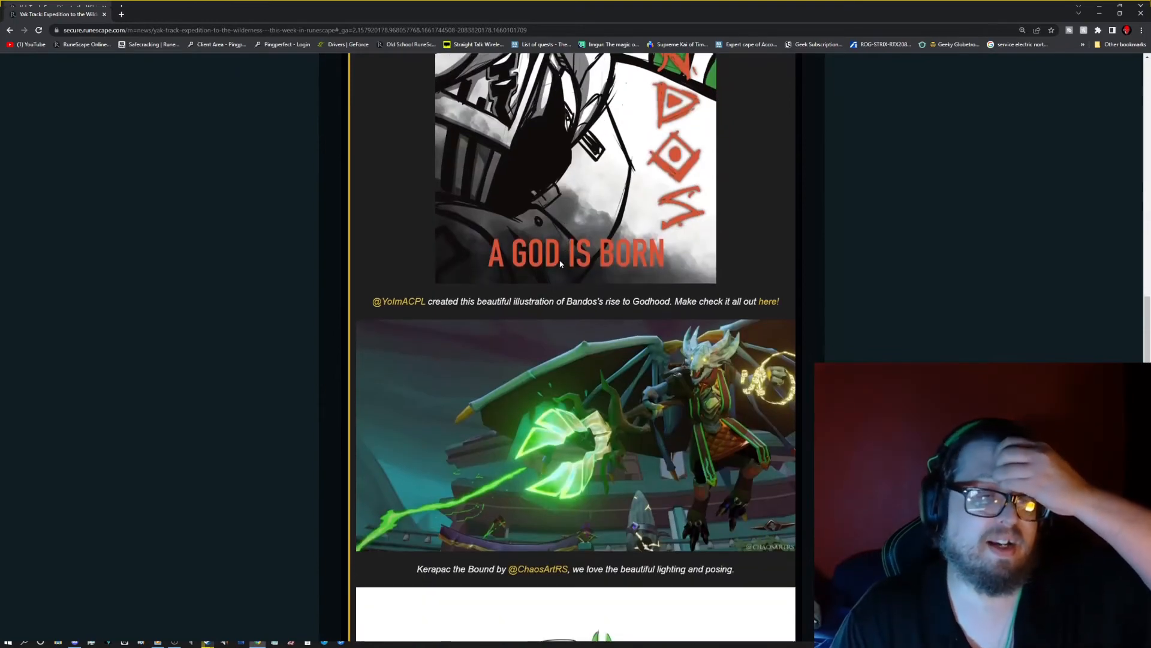
mouse_move(561, 258)
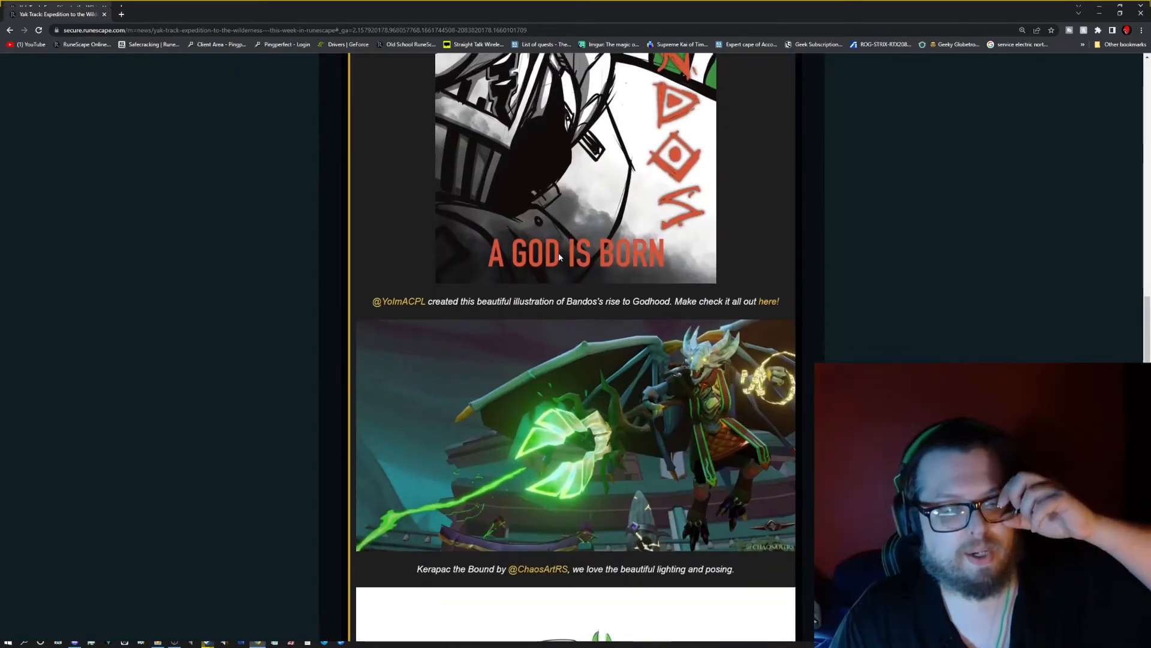
mouse_move(943, 243)
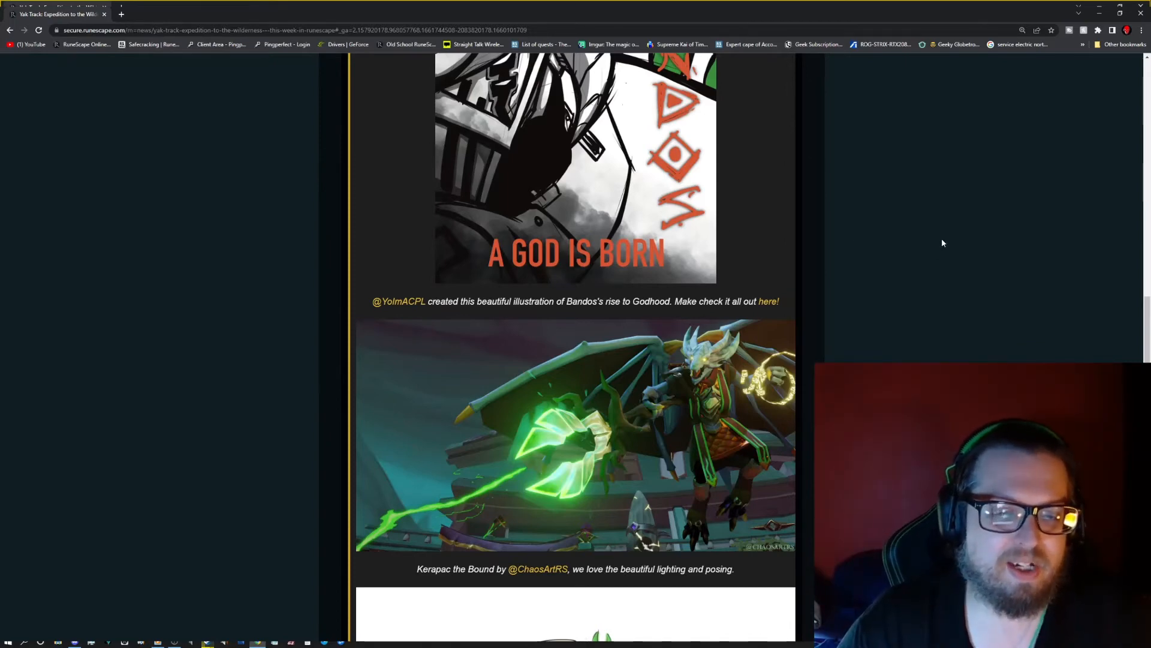
scroll(down, 3)
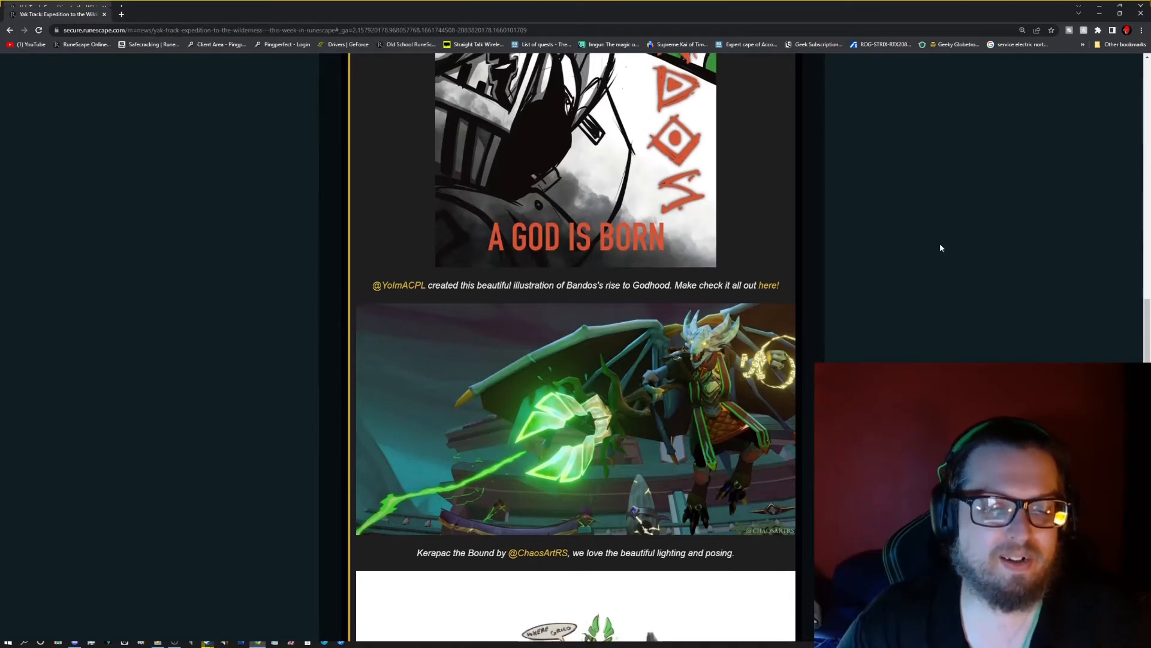
scroll(down, 3)
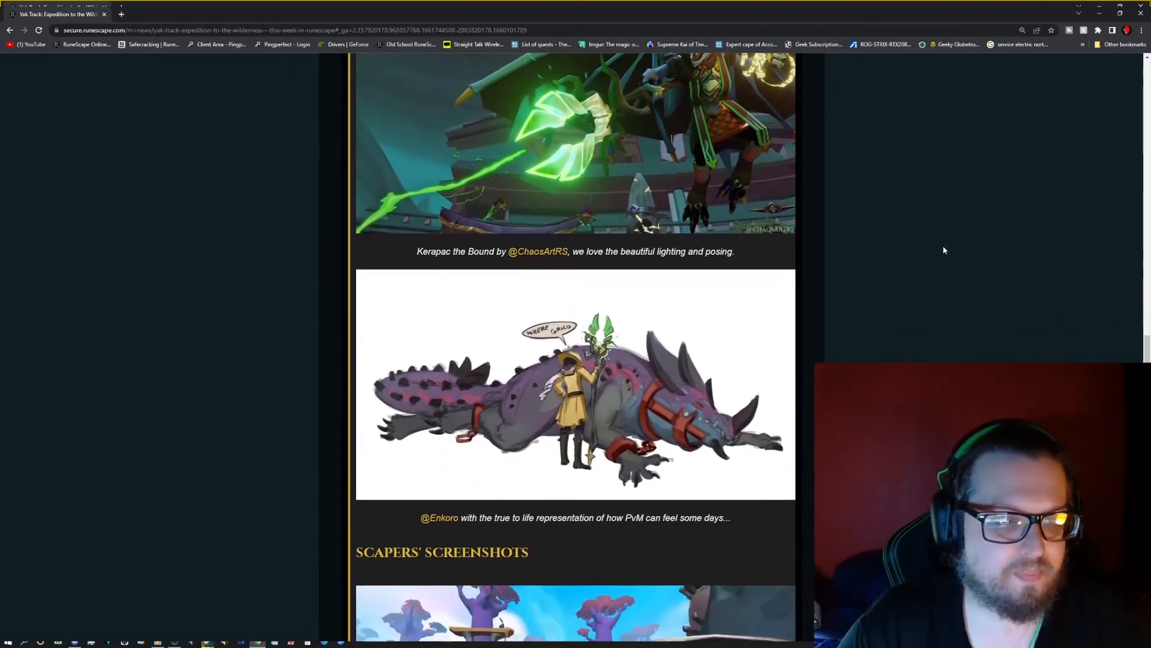
scroll(down, 3)
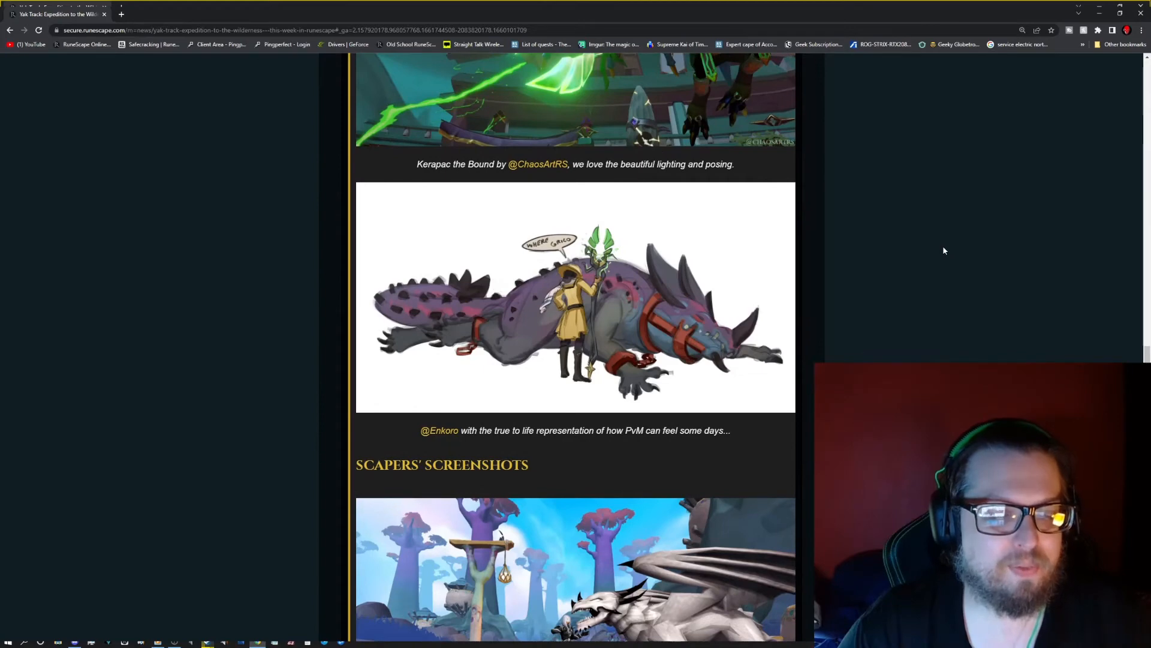
mouse_move(941, 272)
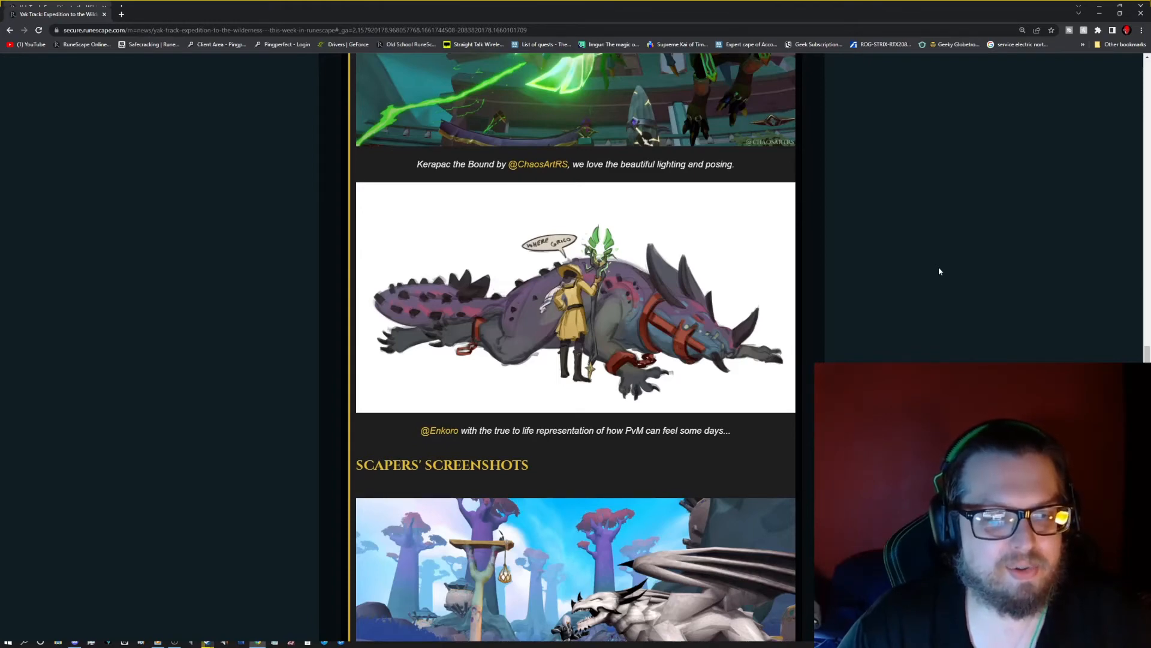
scroll(down, 3)
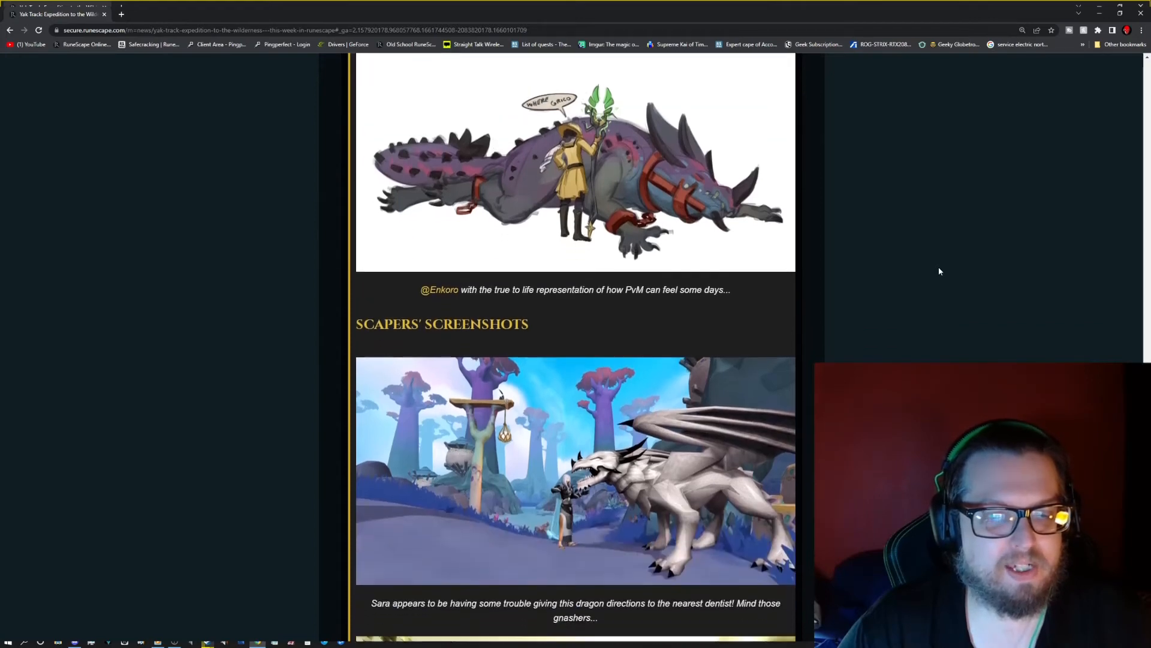
scroll(down, 3)
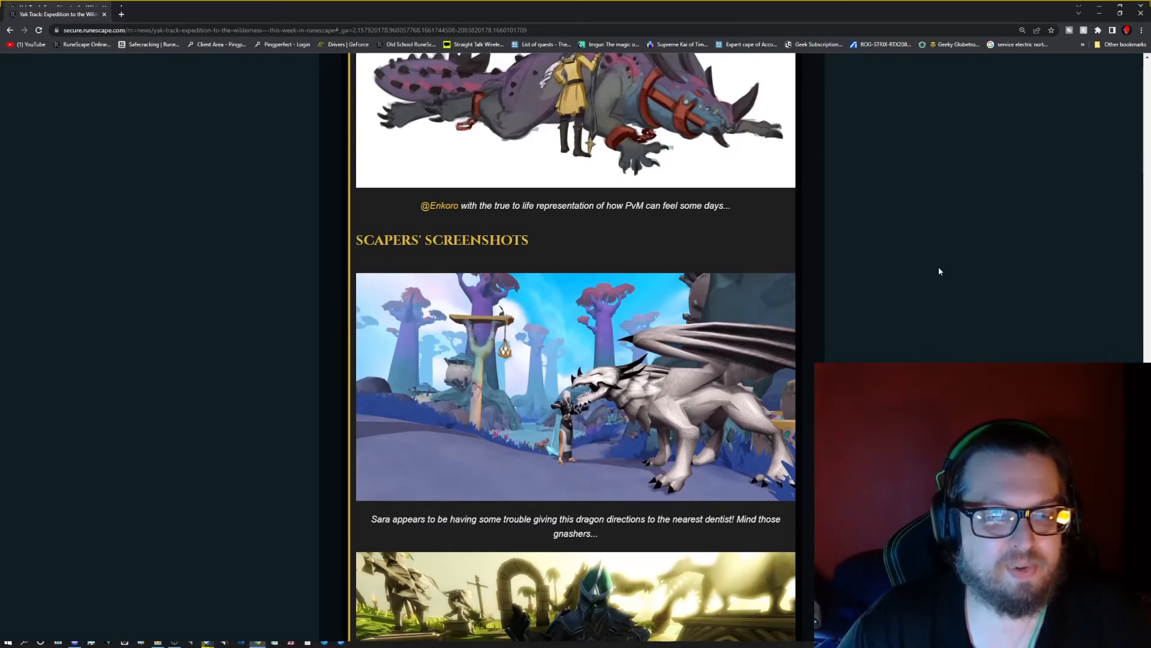
scroll(down, 3)
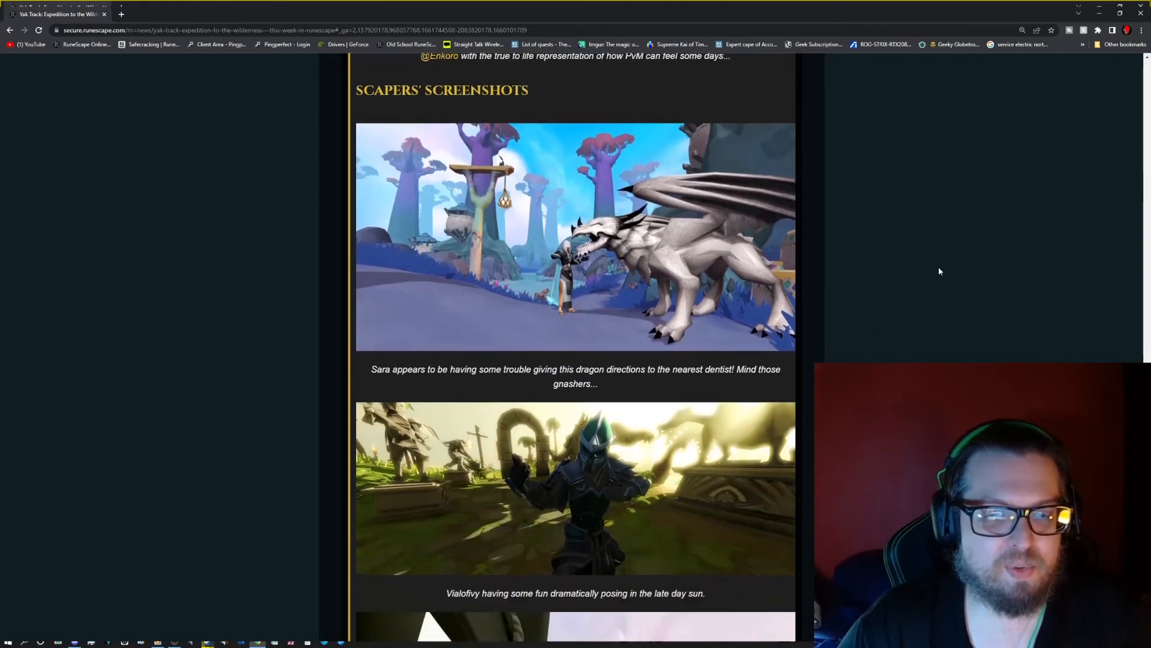
scroll(down, 3)
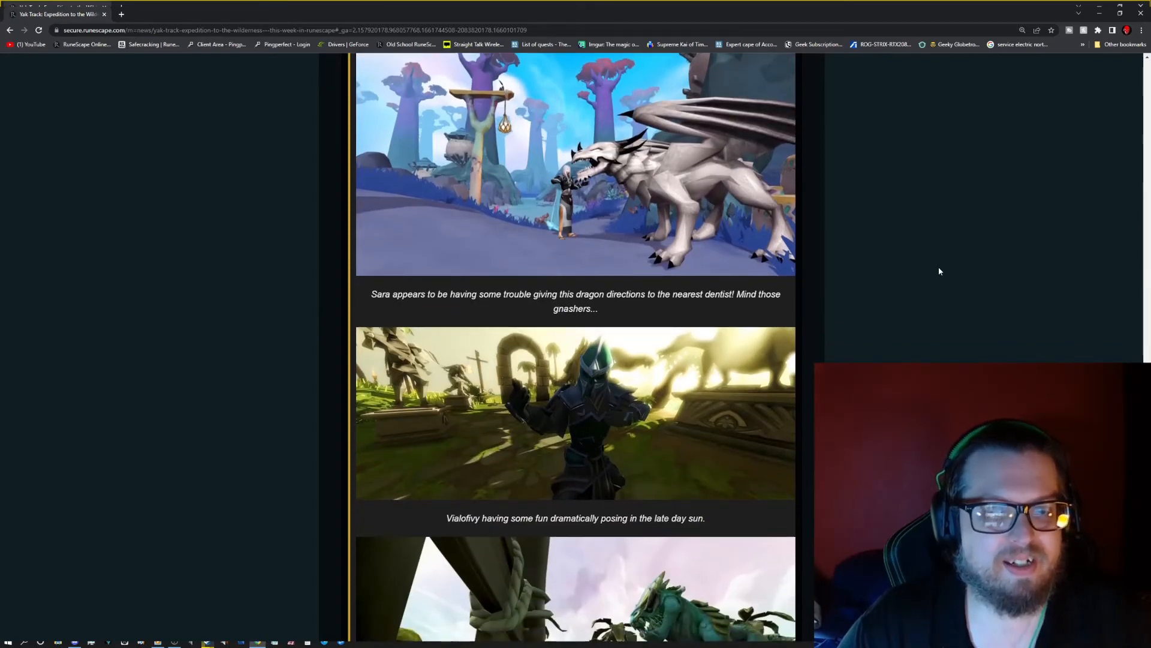
scroll(down, 3)
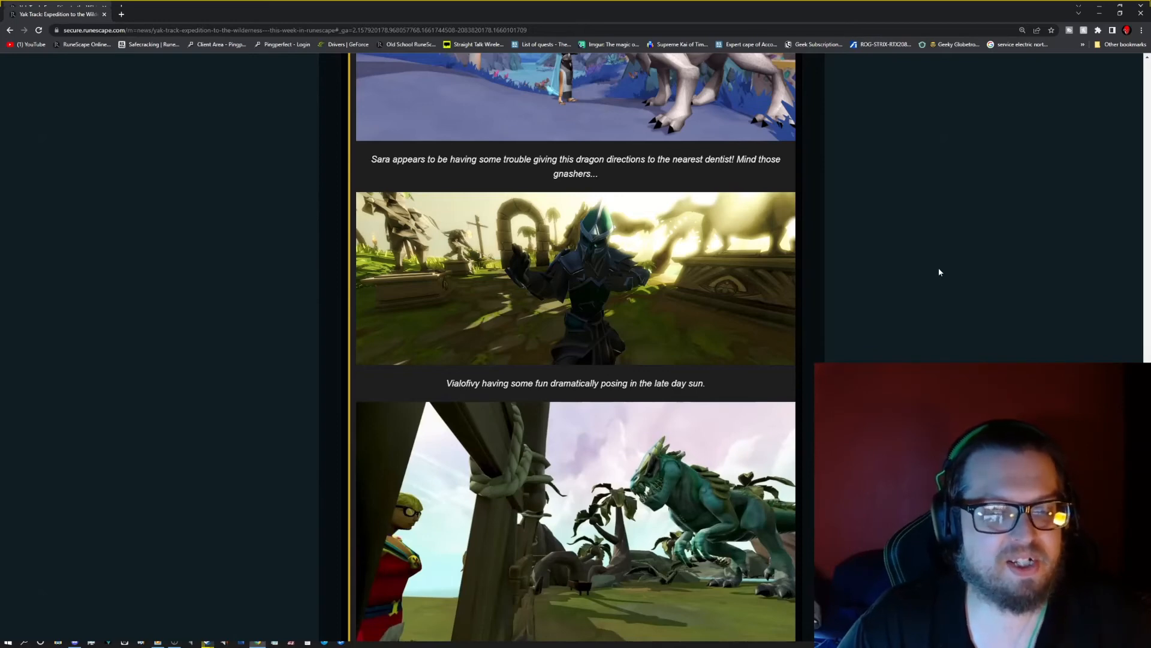
scroll(down, 3)
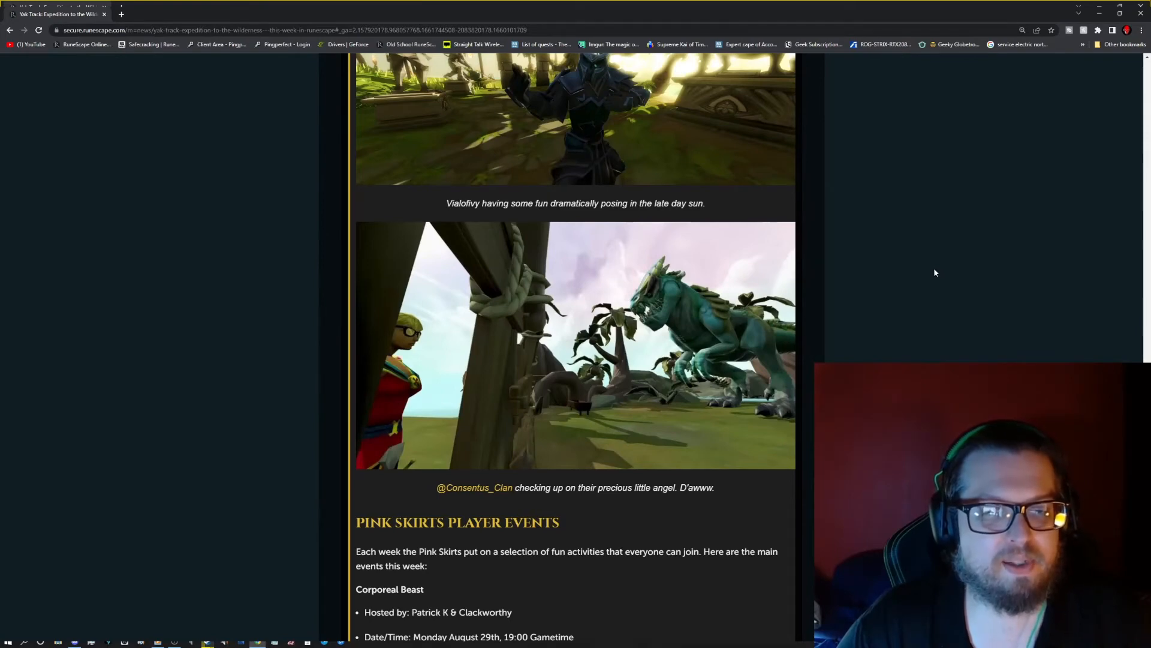
scroll(down, 3)
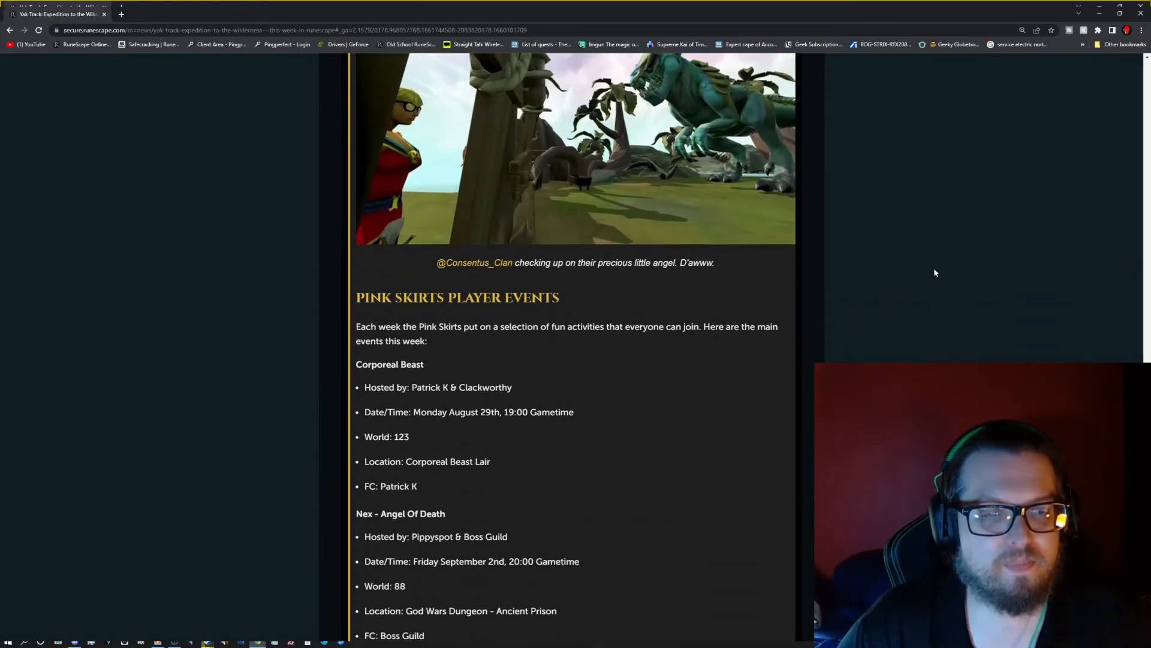
scroll(down, 3)
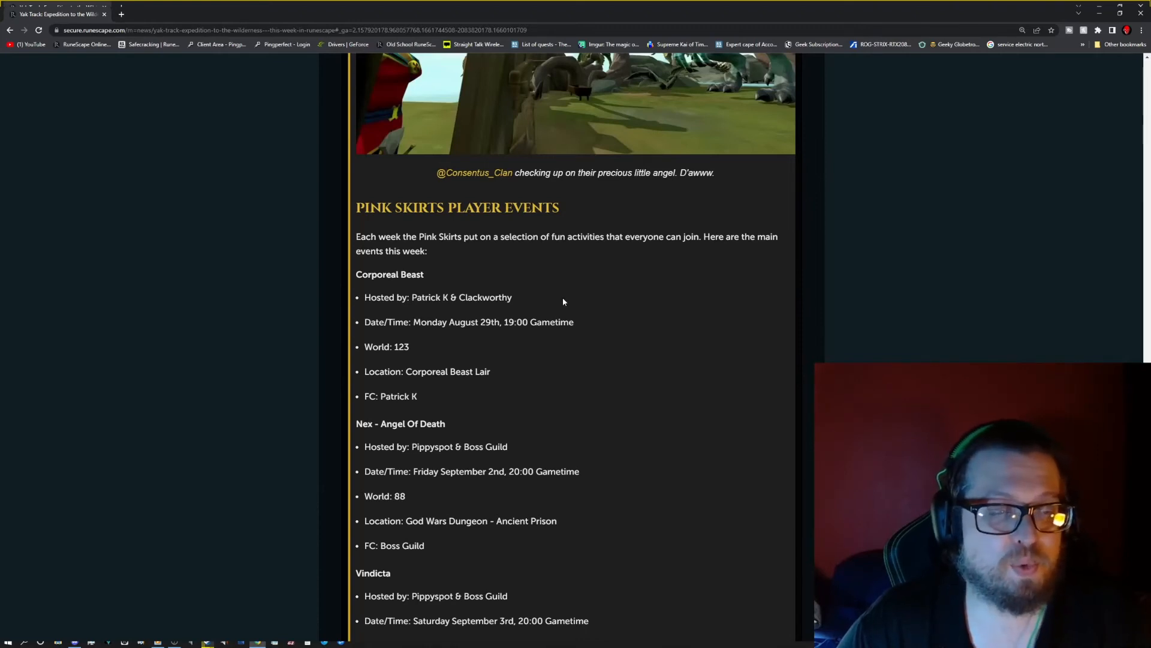
scroll(down, 3)
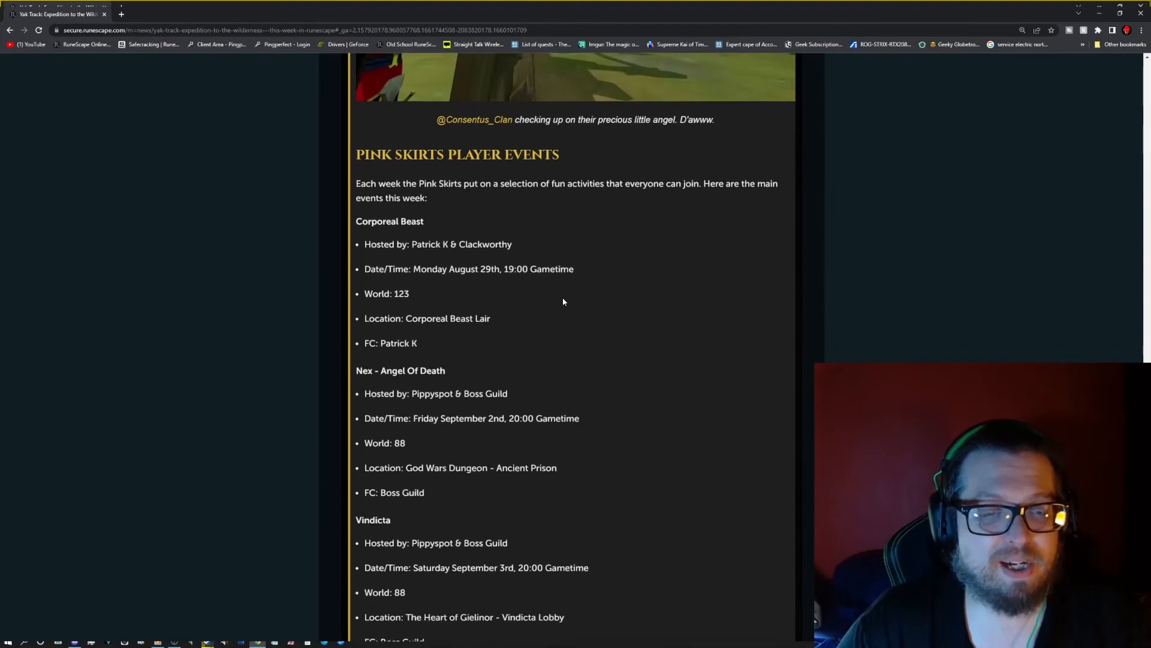
scroll(down, 3)
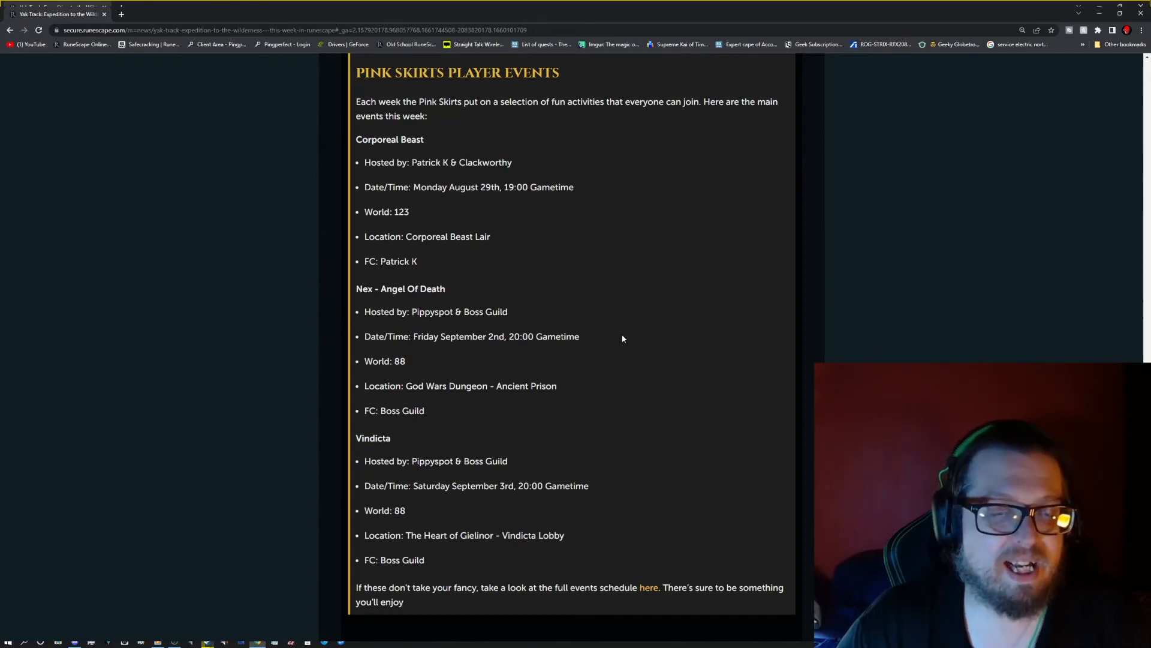
scroll(down, 3)
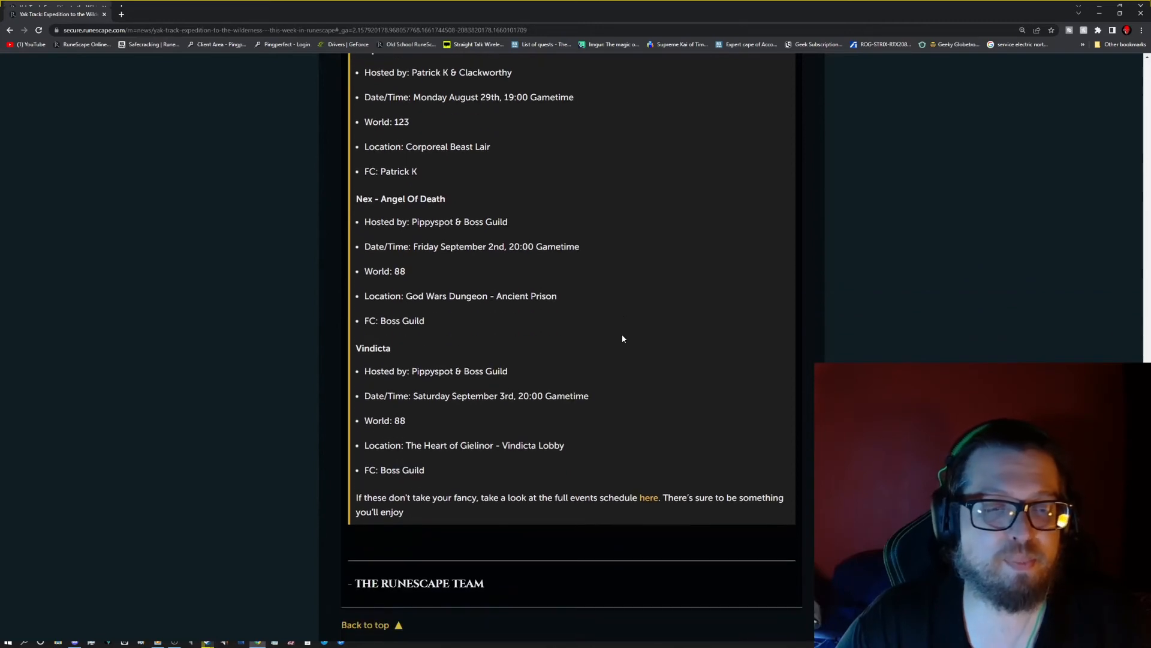
scroll(down, 3)
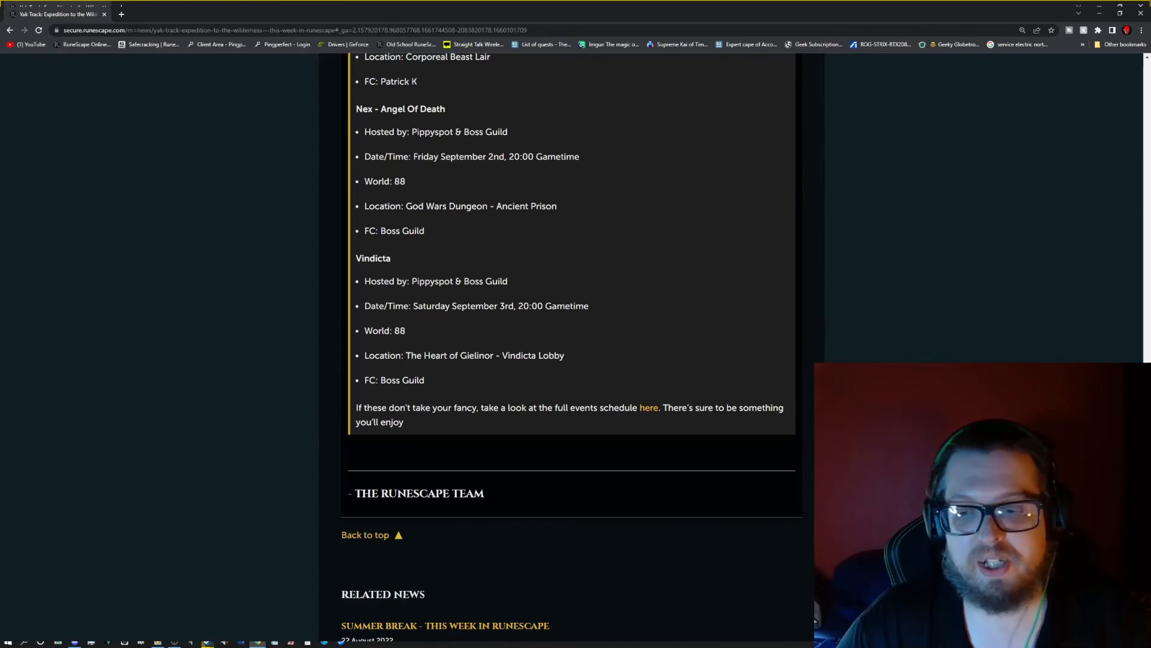
scroll(down, 3)
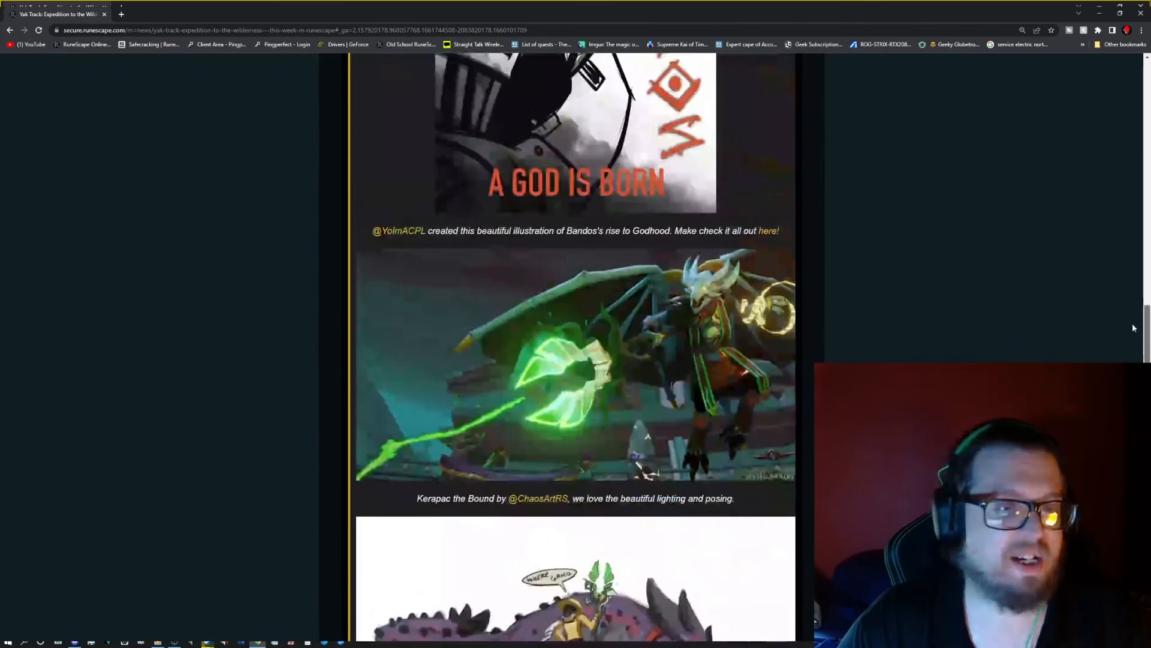
scroll(down, 3)
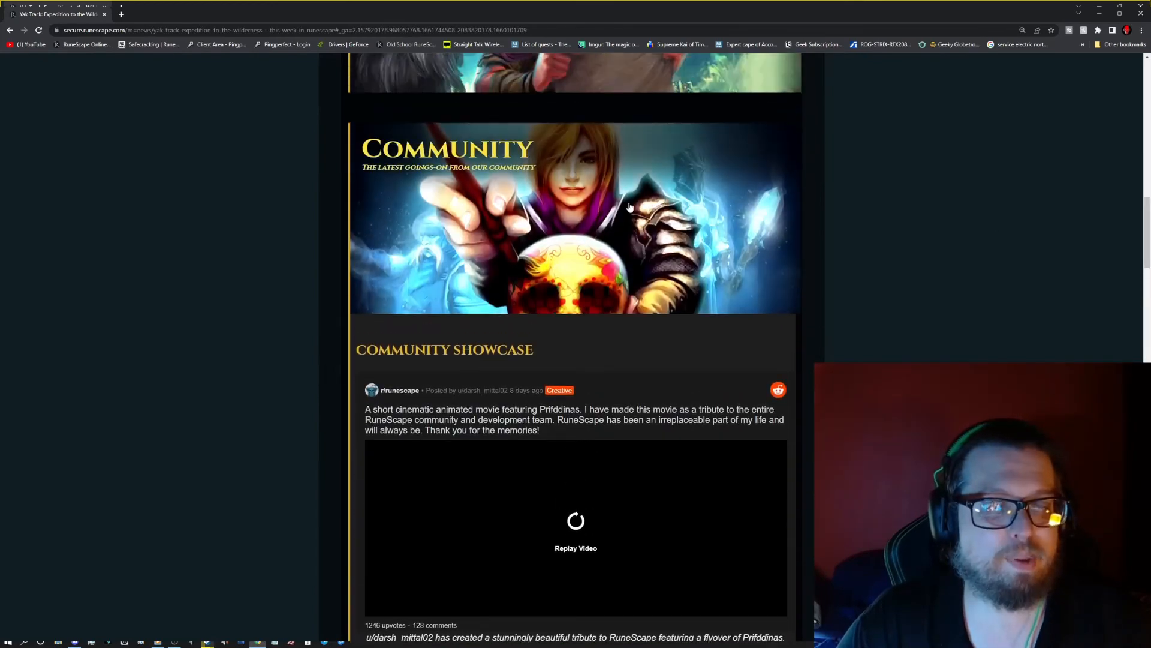
scroll(down, 3)
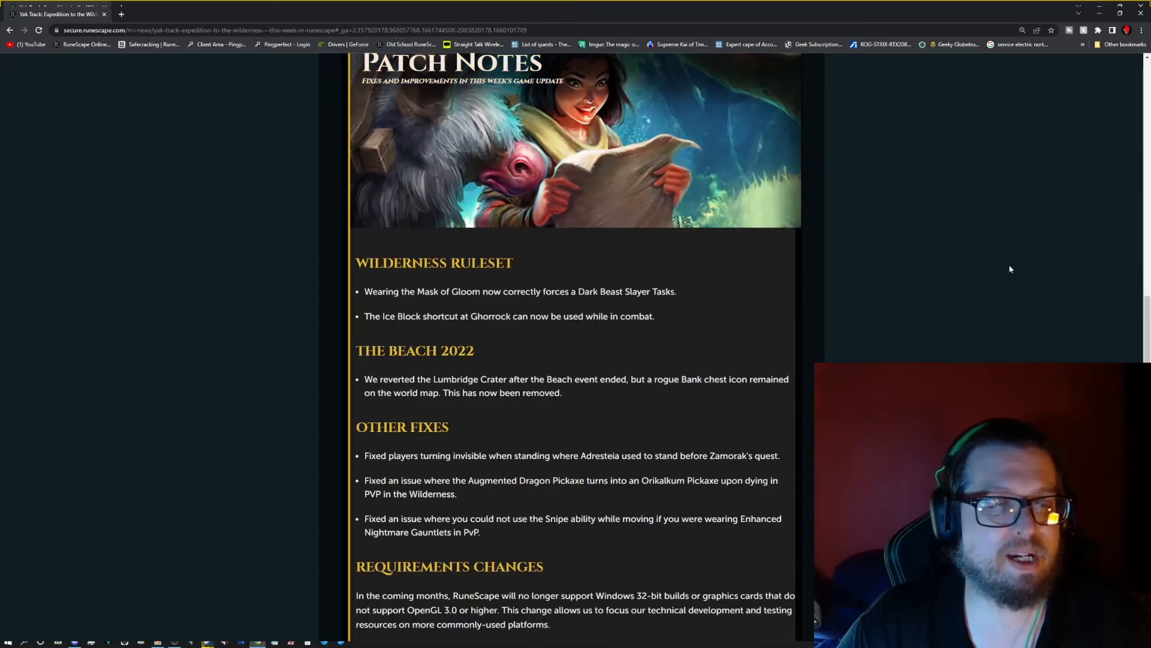
mouse_move(745, 420)
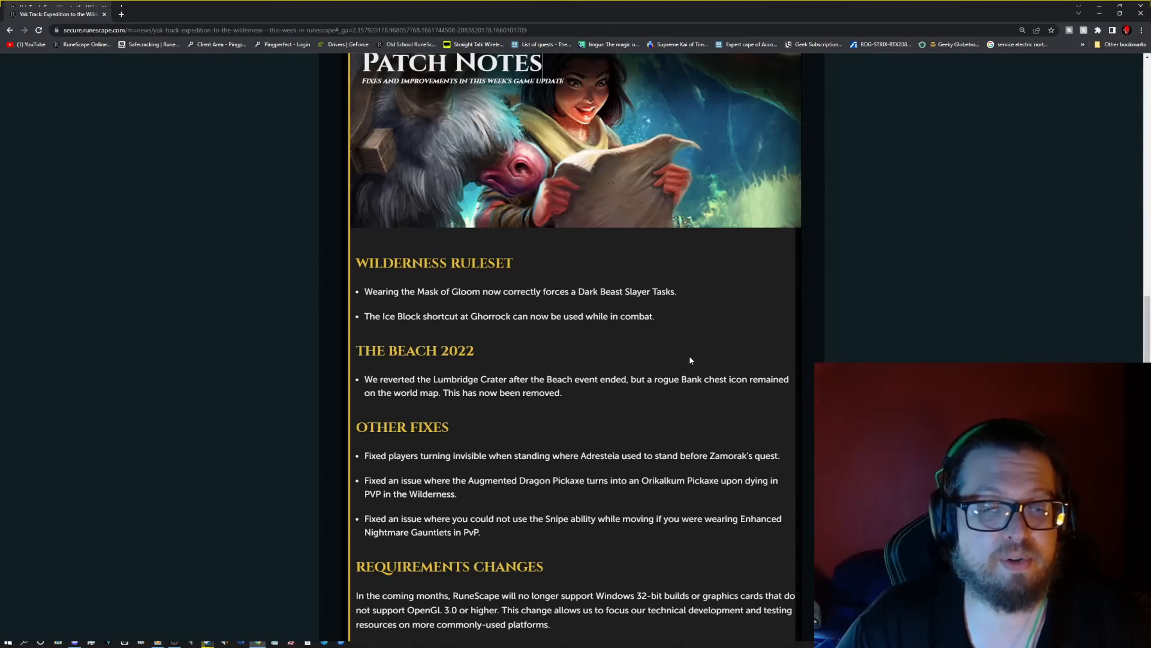
scroll(down, 3)
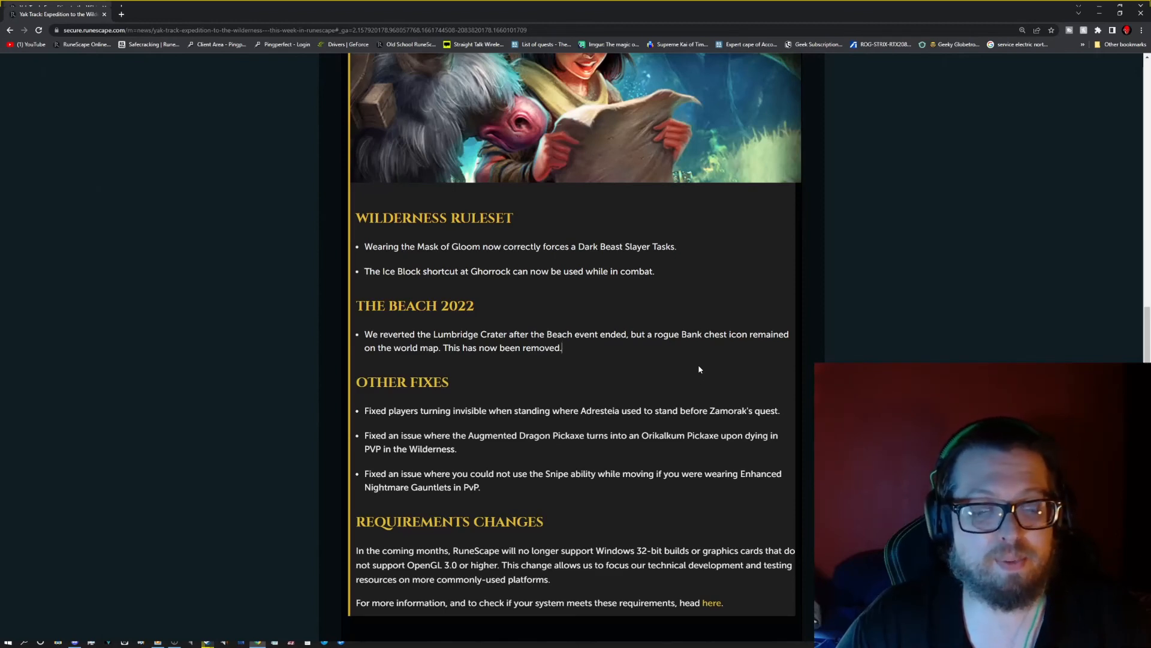
scroll(down, 3)
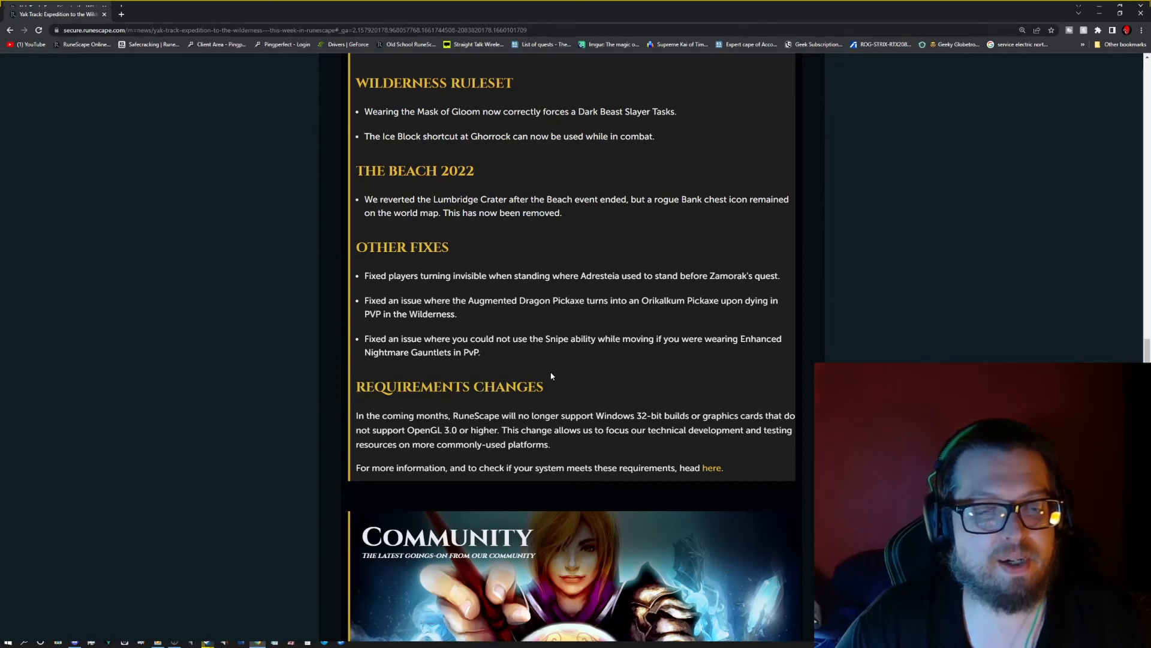
mouse_move(565, 380)
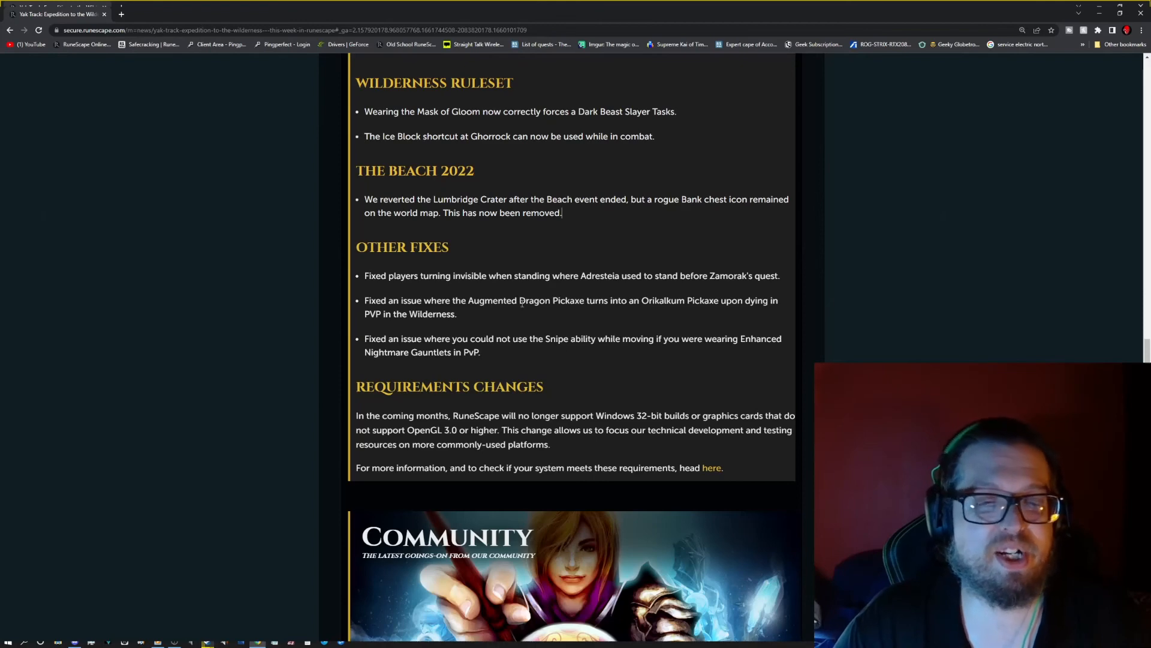
mouse_move(520, 318)
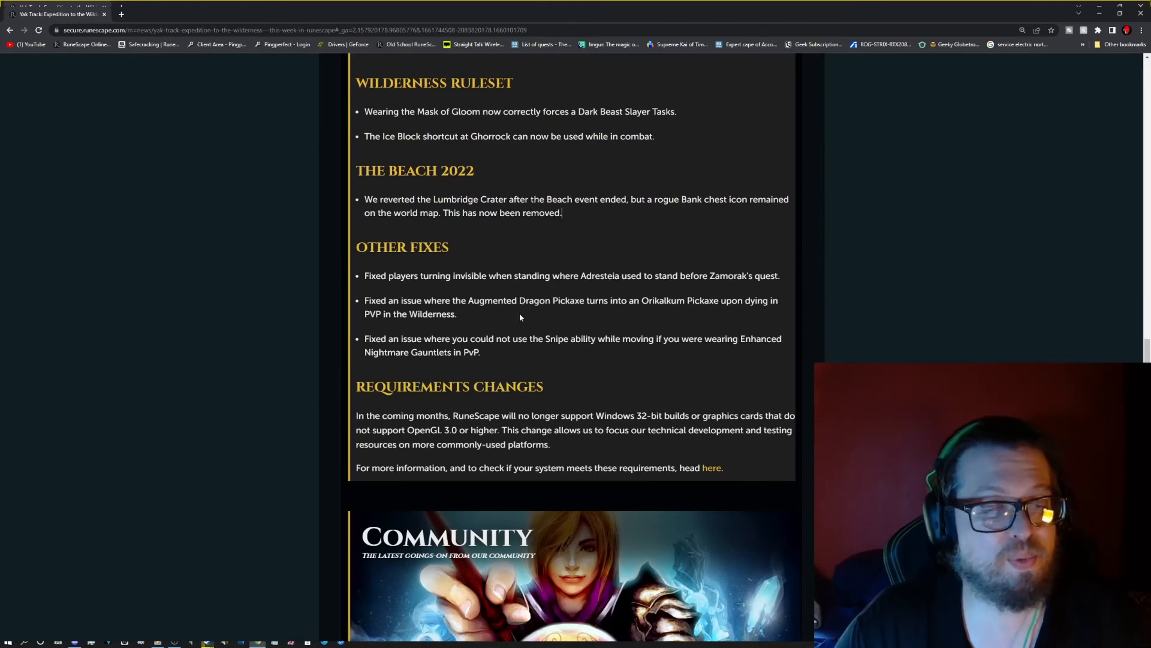
mouse_move(540, 331)
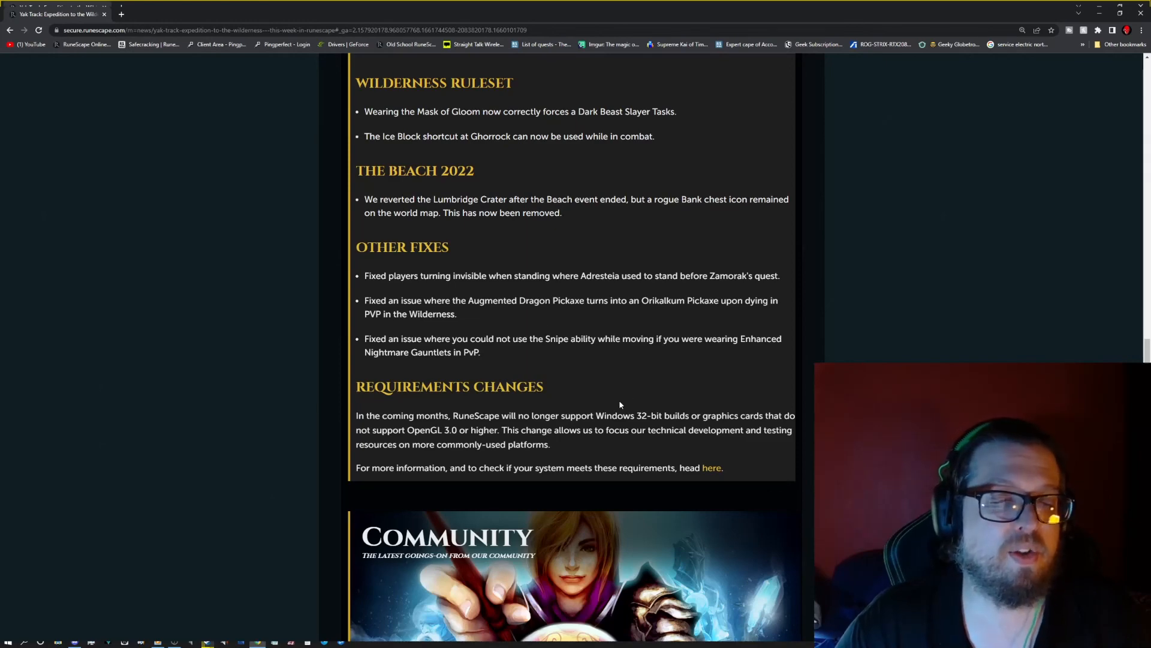
scroll(up, 3)
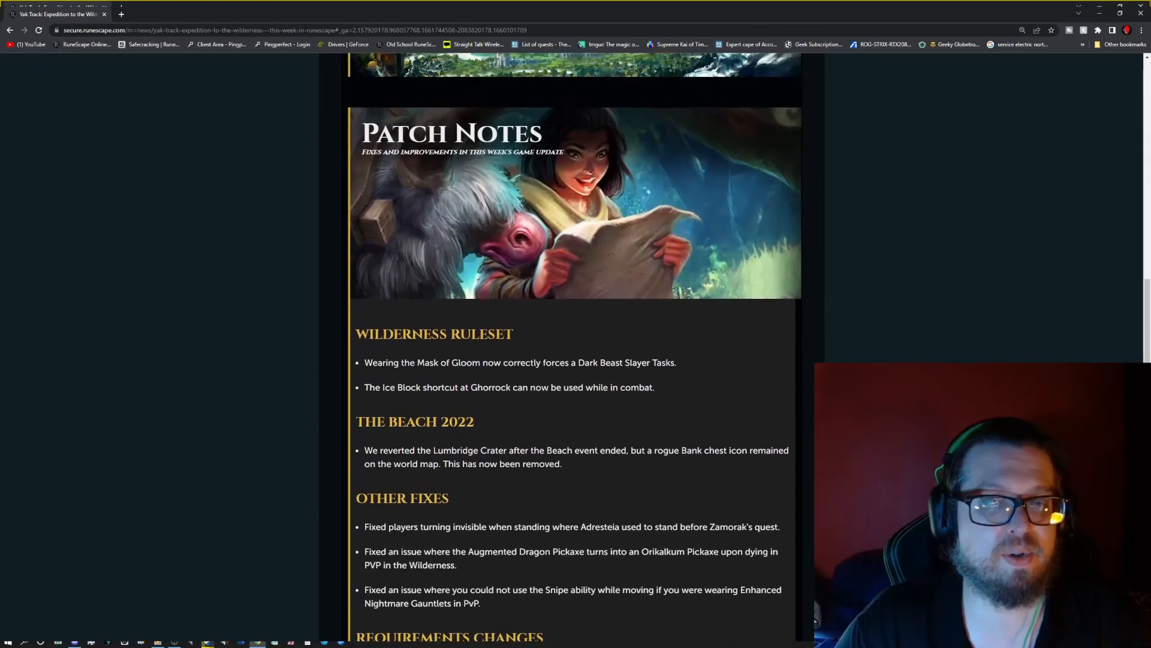
scroll(down, 3)
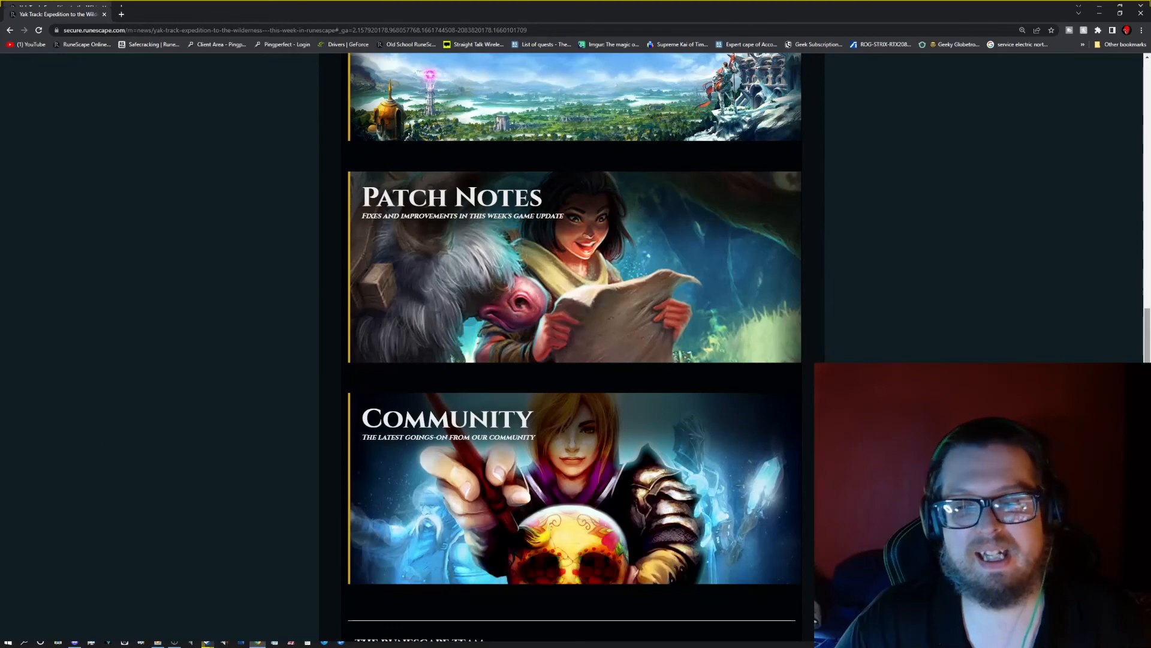